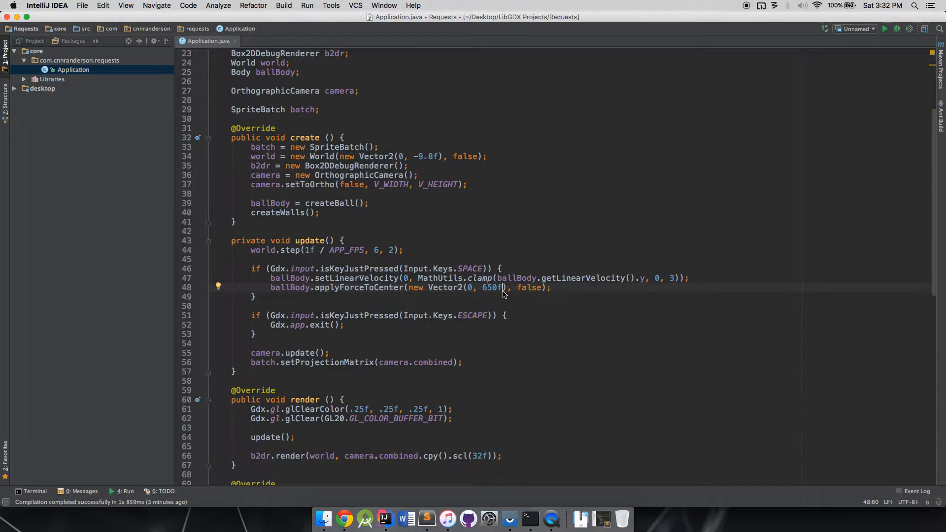
Quit Vysor from its Dock menu, closing the mirrored Color Switch game.
{"action": "scroll", "scroll_direction": "up", "scroll_amount": 3}
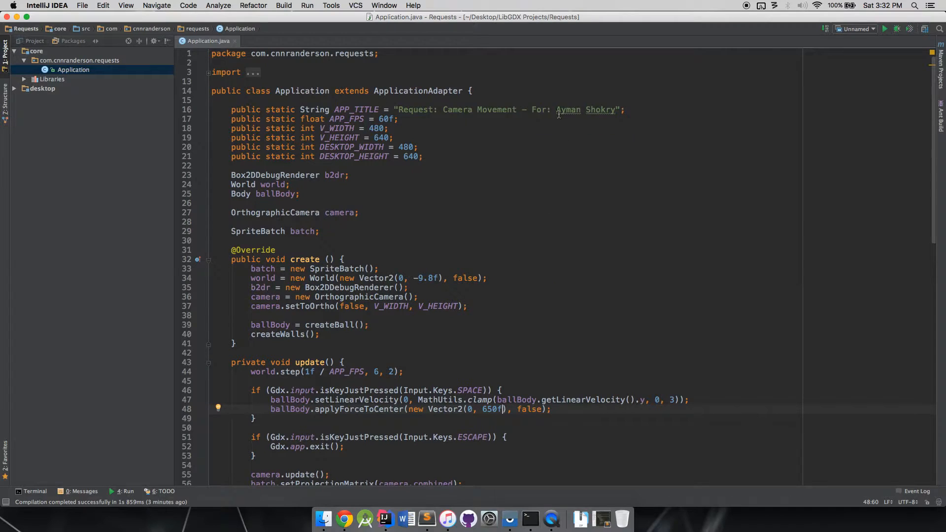
{"action": "mouse_move", "coordinate": [600, 170]}
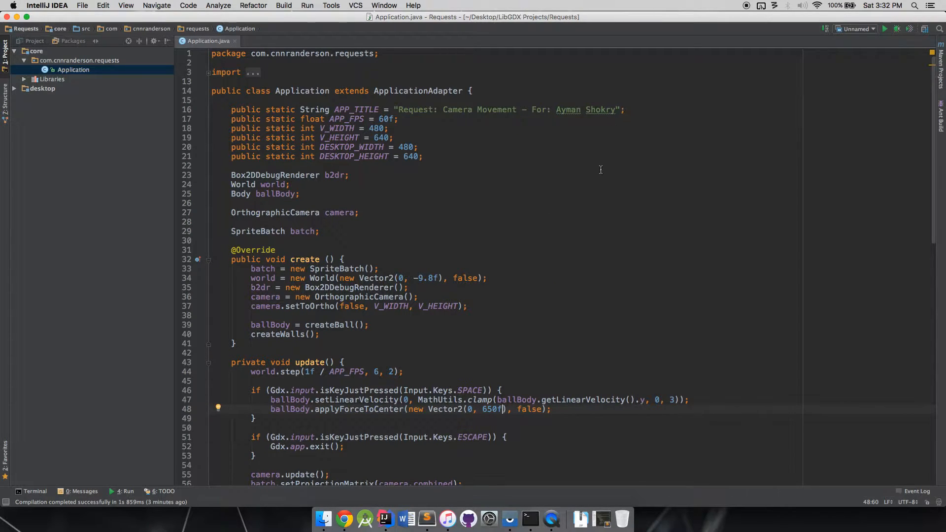
{"action": "mouse_move", "coordinate": [534, 424]}
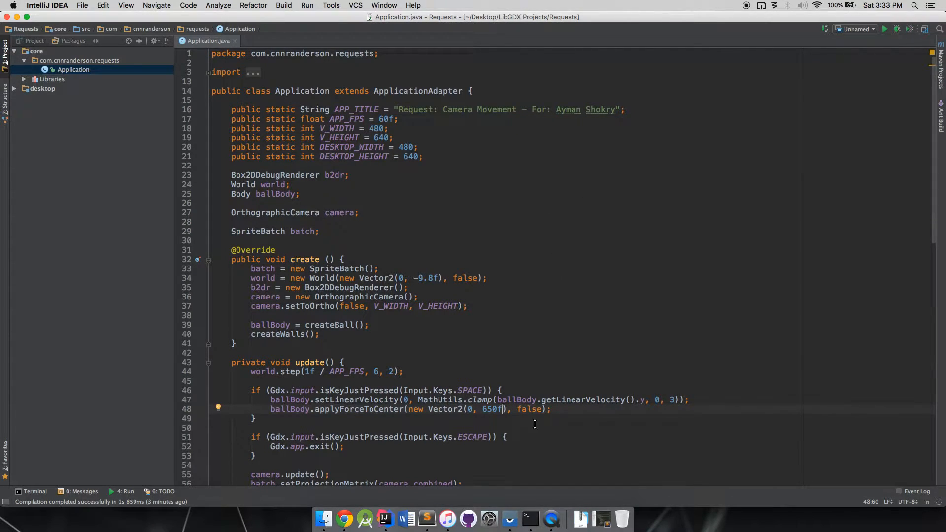
{"action": "left_click", "coordinate": [510, 519]}
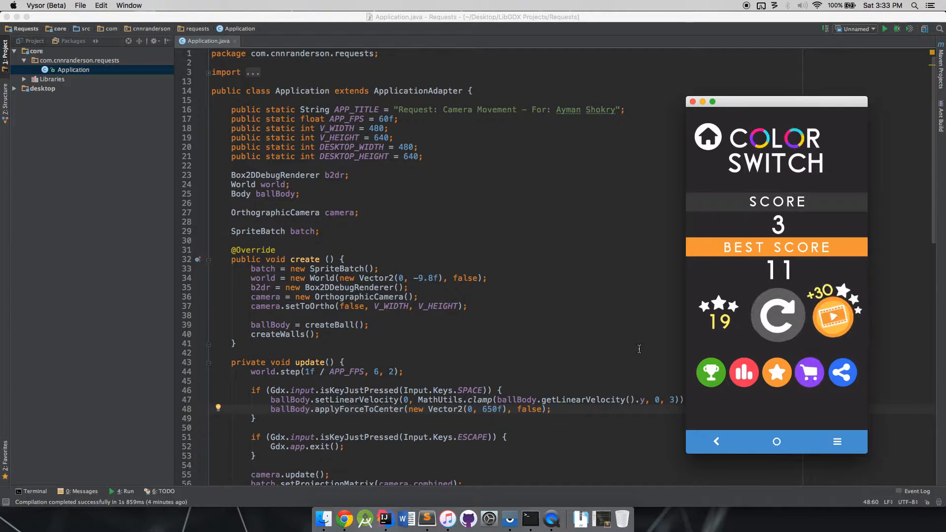
{"action": "right_click", "coordinate": [344, 518]}
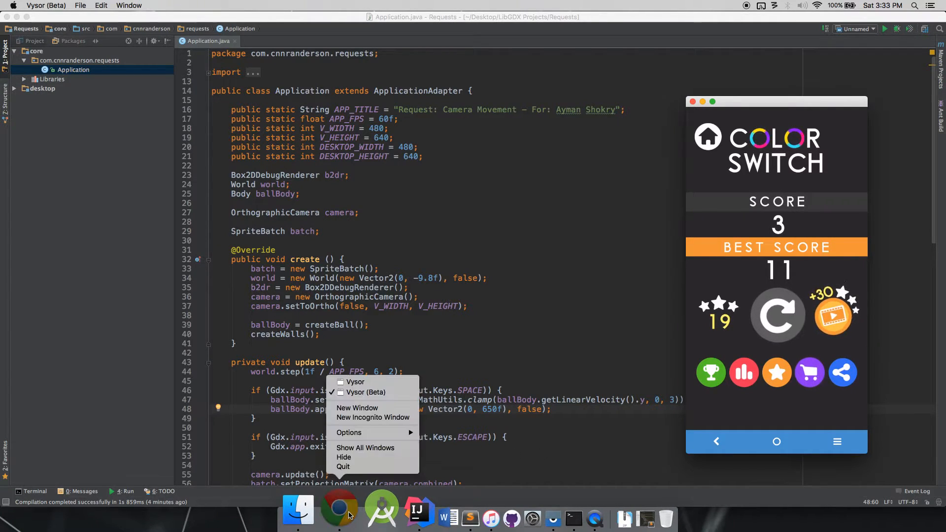
{"action": "left_click", "coordinate": [340, 510]}
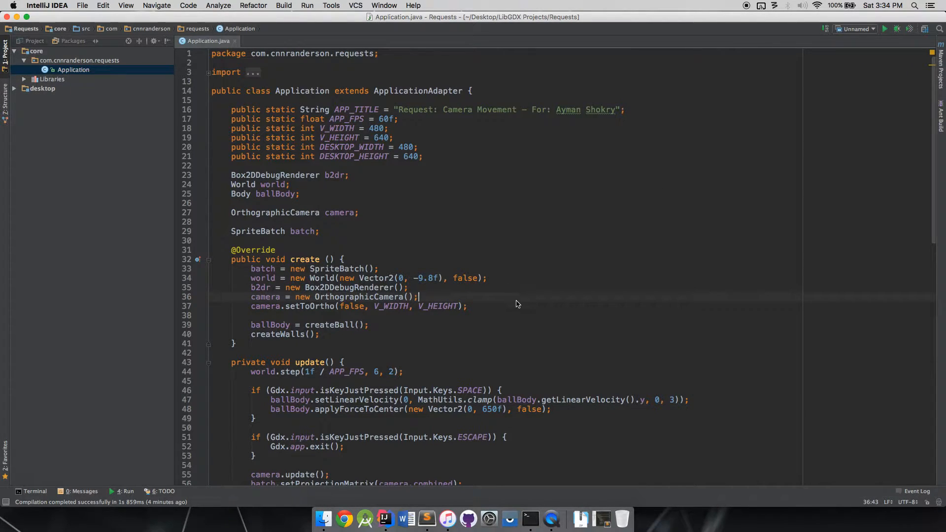
{"action": "mouse_move", "coordinate": [877, 73]}
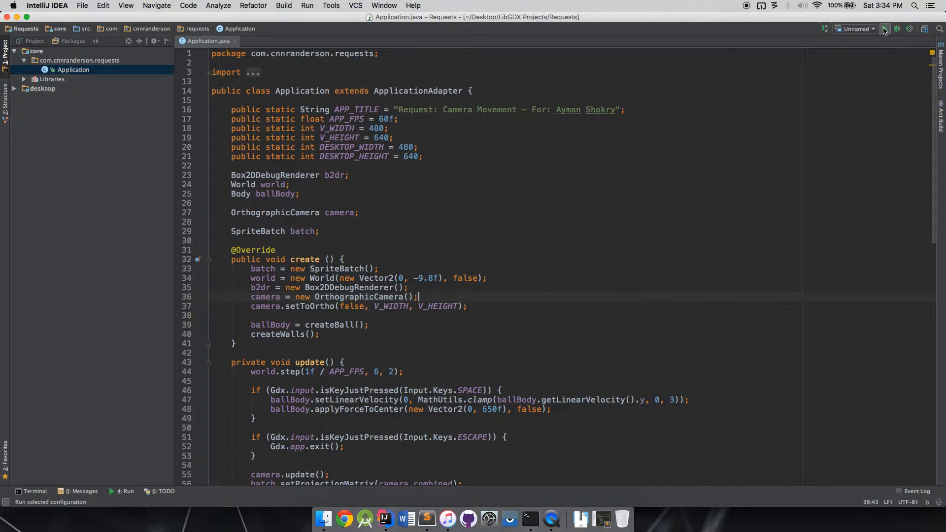
Run the LibGDX desktop configuration to show the walls-and-ball window.
{"action": "left_click", "coordinate": [885, 29]}
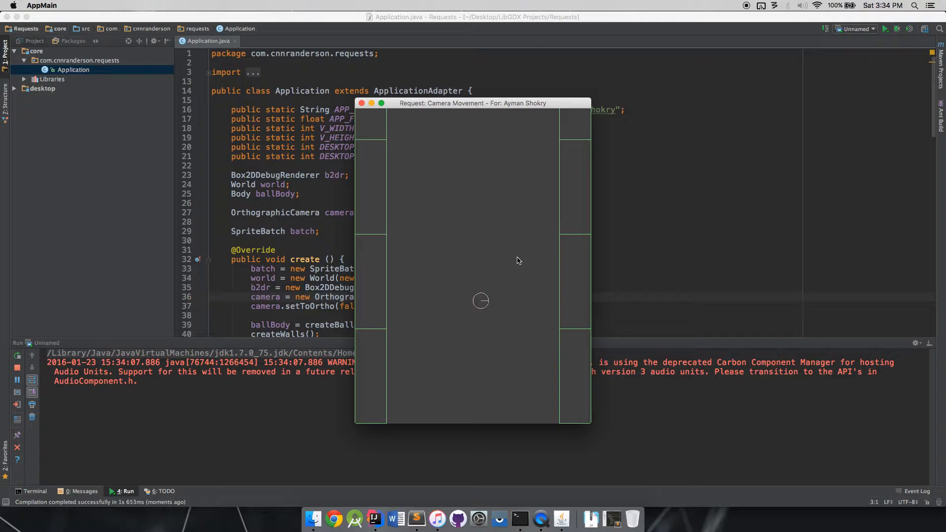
{"action": "mouse_move", "coordinate": [566, 195]}
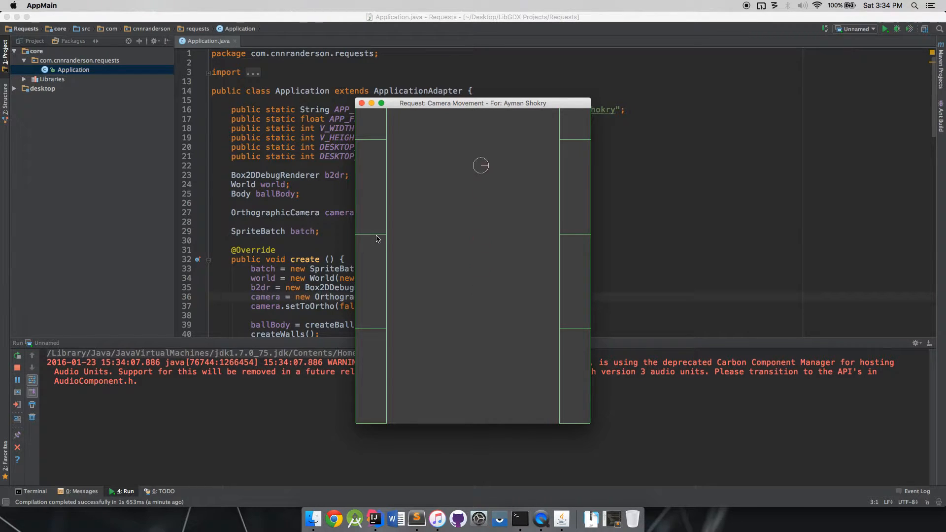
{"action": "mouse_move", "coordinate": [516, 278]}
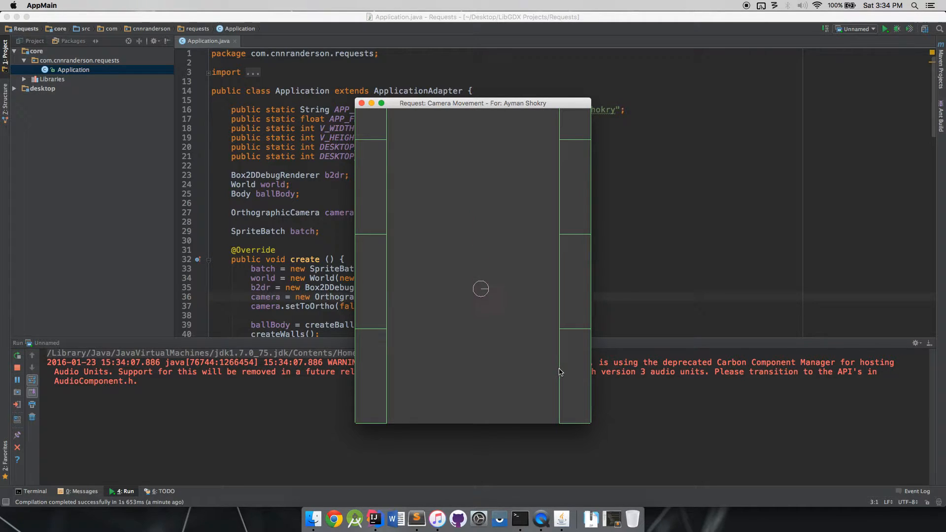
{"action": "mouse_move", "coordinate": [541, 304]}
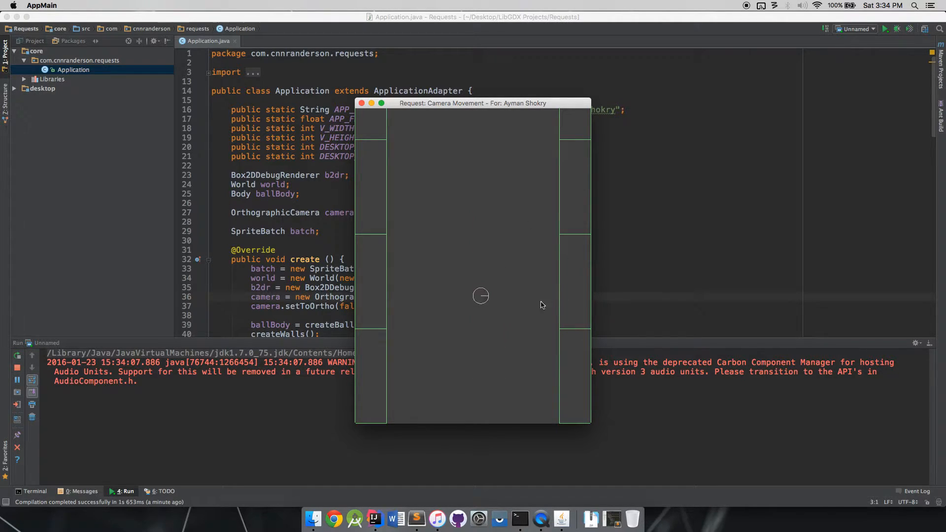
{"action": "mouse_move", "coordinate": [481, 238]}
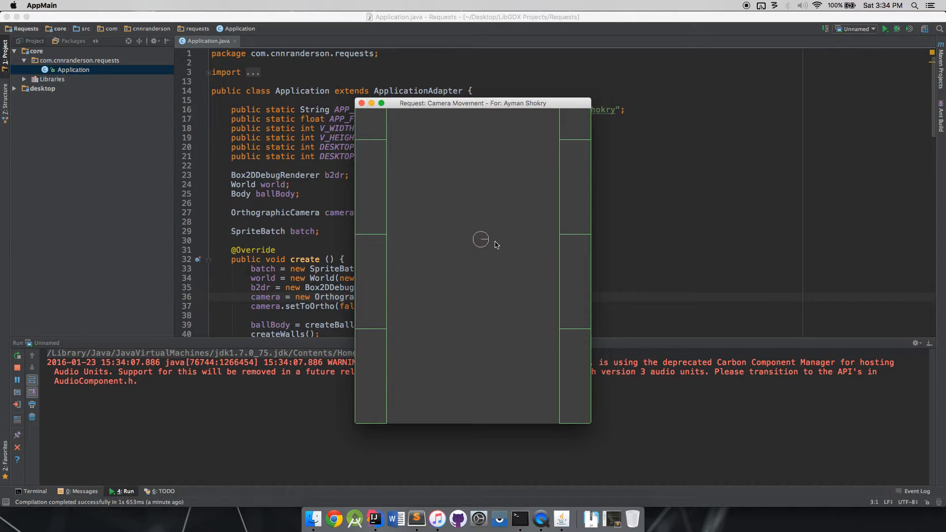
{"action": "mouse_move", "coordinate": [461, 401]}
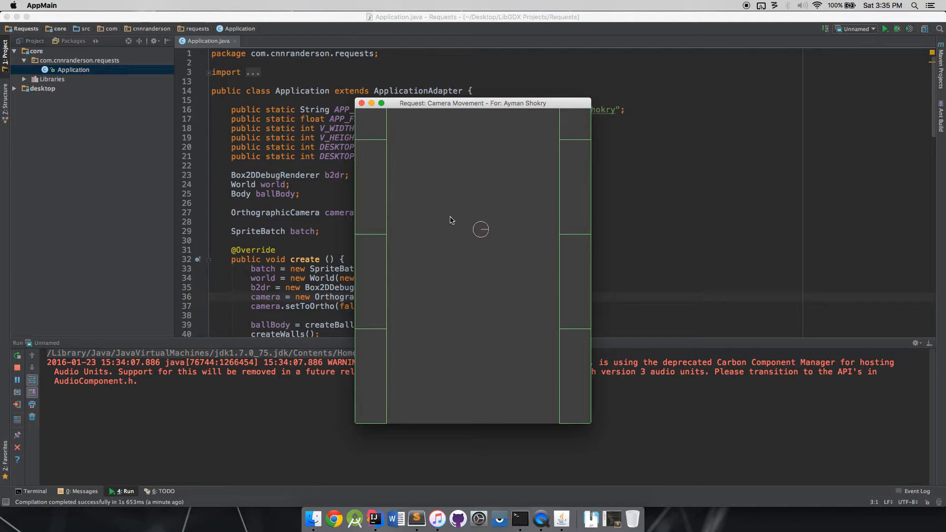
{"action": "mouse_move", "coordinate": [362, 103]}
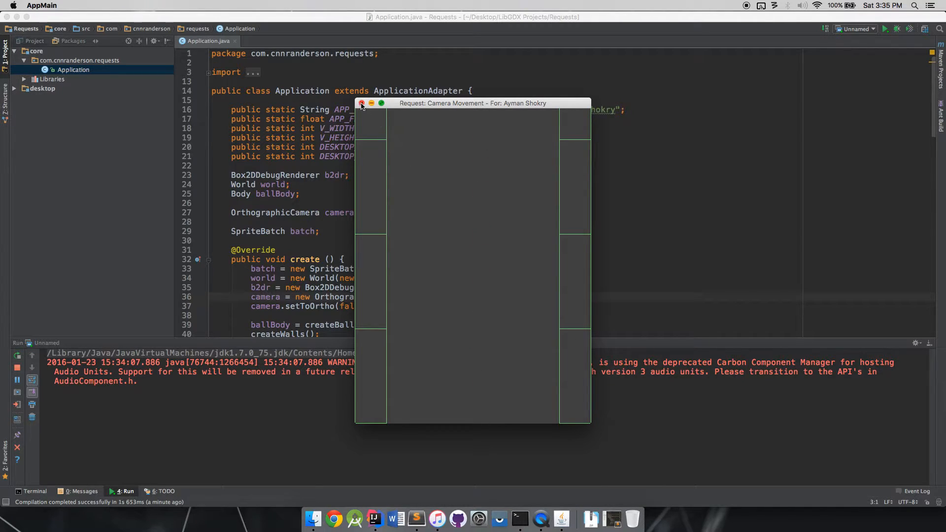
Close the game window and scroll down to createBall and createWalls.
{"action": "left_click", "coordinate": [361, 103]}
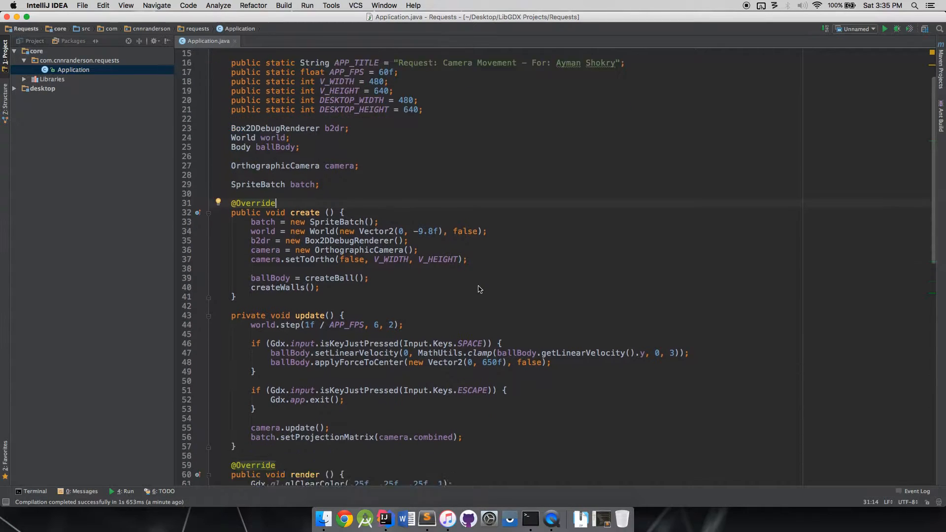
{"action": "scroll", "scroll_direction": "down", "scroll_amount": 3}
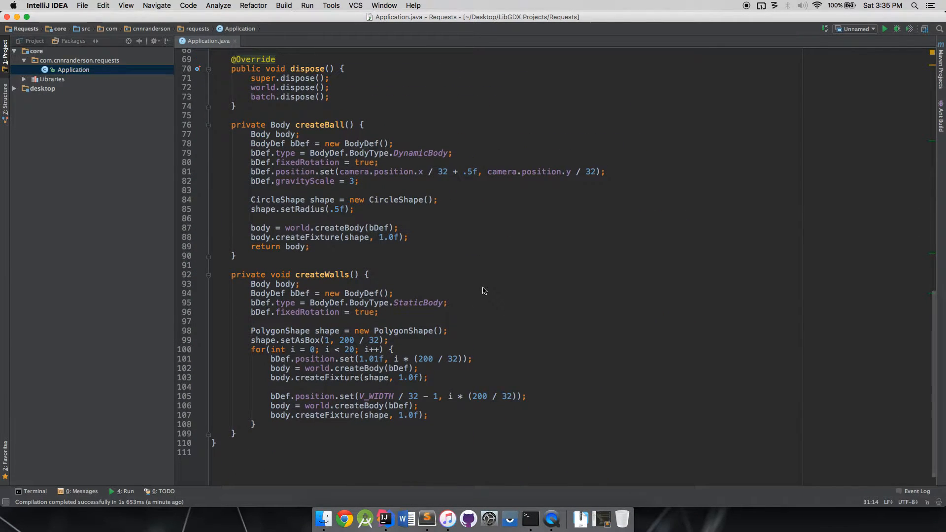
{"action": "mouse_move", "coordinate": [449, 295]}
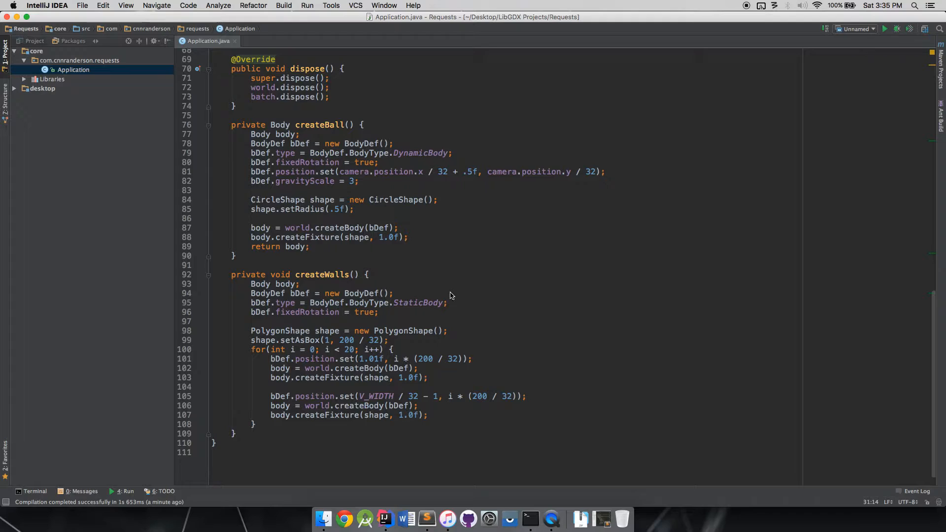
{"action": "mouse_move", "coordinate": [416, 272]}
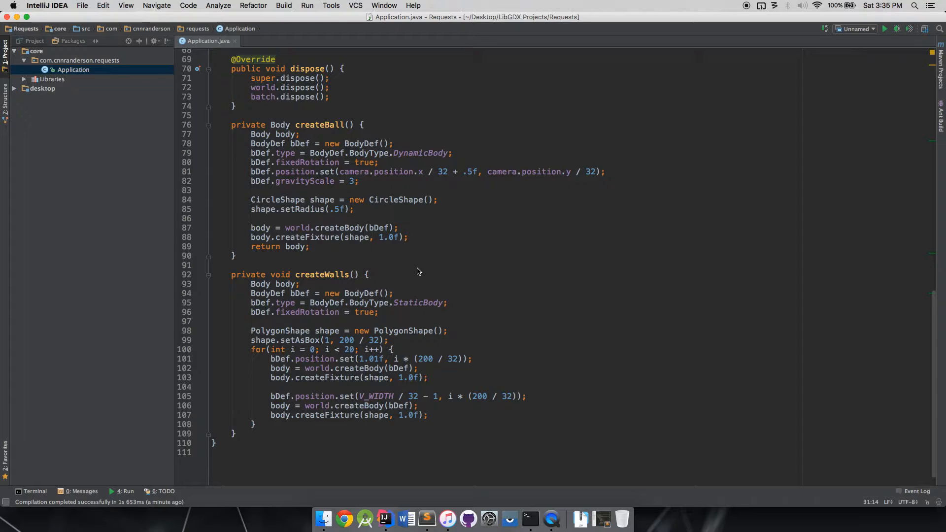
{"action": "mouse_move", "coordinate": [398, 291]}
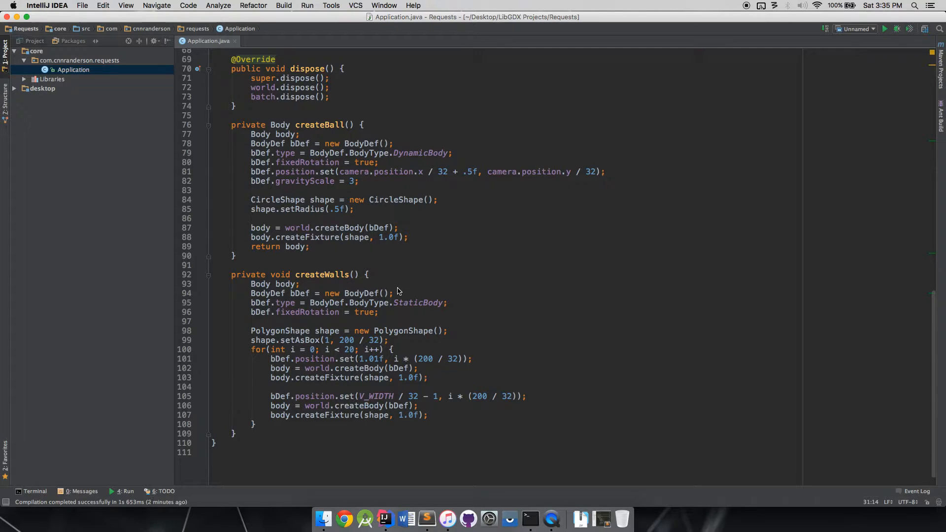
{"action": "mouse_move", "coordinate": [331, 139]}
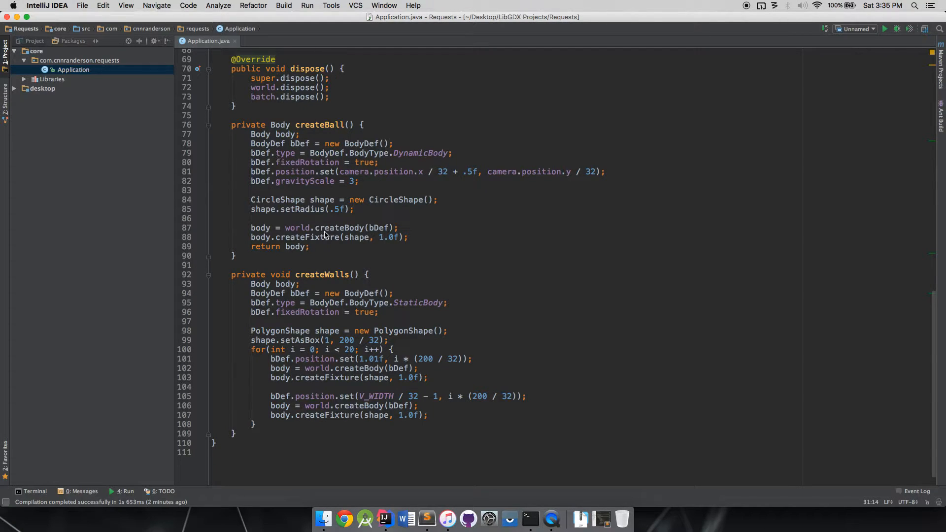
{"action": "mouse_move", "coordinate": [295, 335]}
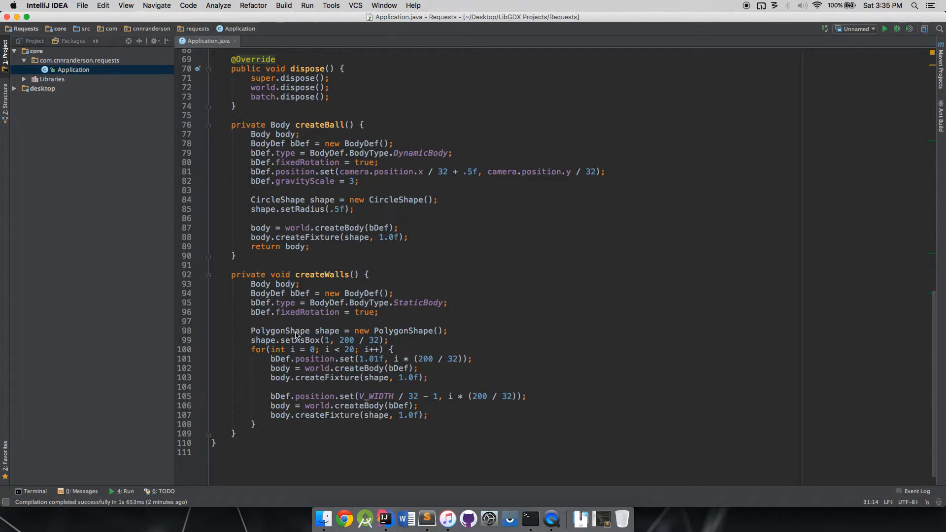
{"action": "mouse_move", "coordinate": [353, 397]}
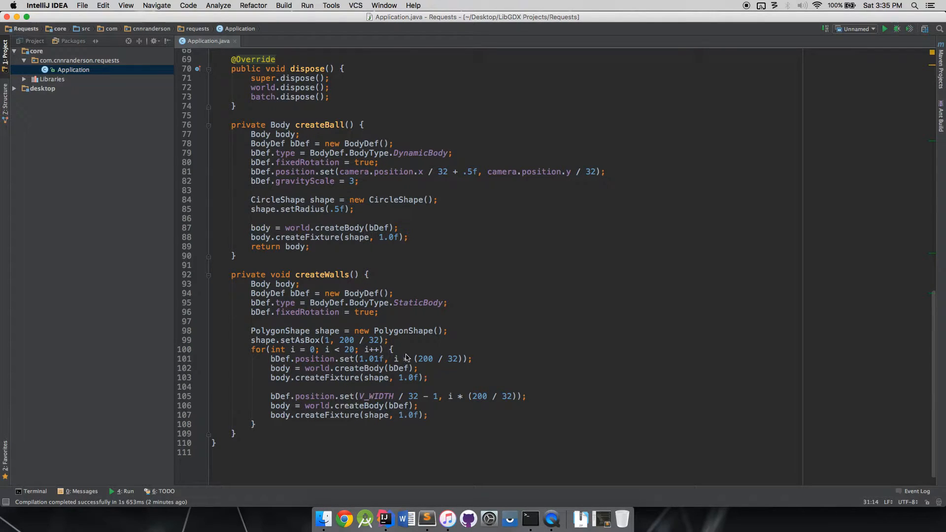
{"action": "scroll", "scroll_direction": "up", "scroll_amount": 3}
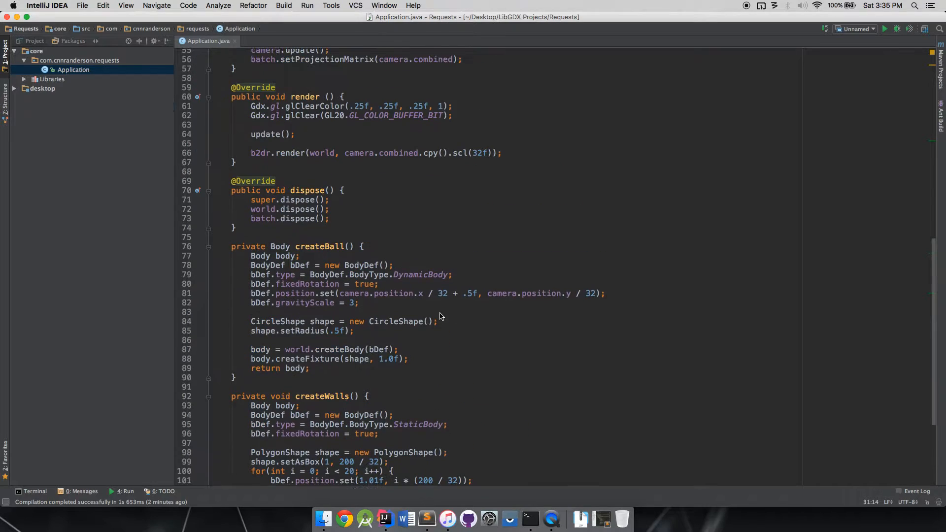
{"action": "scroll", "scroll_direction": "up", "scroll_amount": 3}
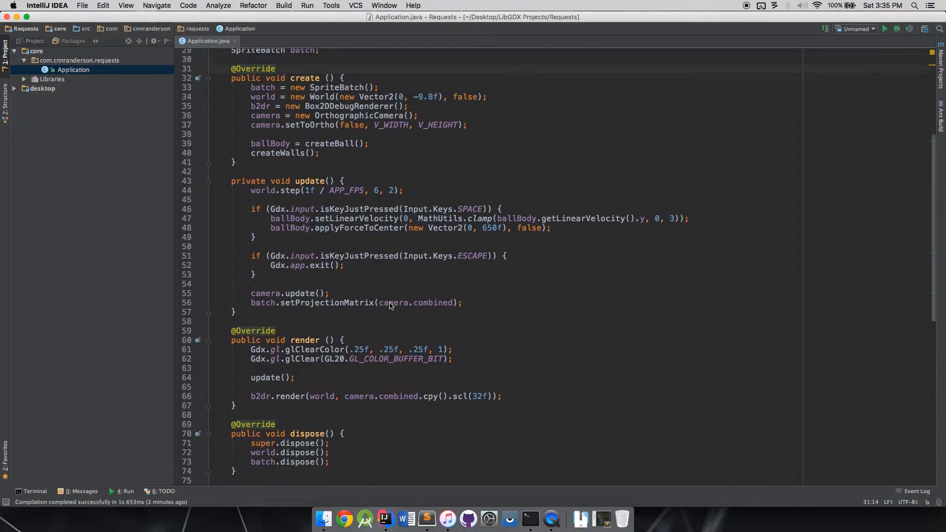
{"action": "scroll", "scroll_direction": "up", "scroll_amount": 3}
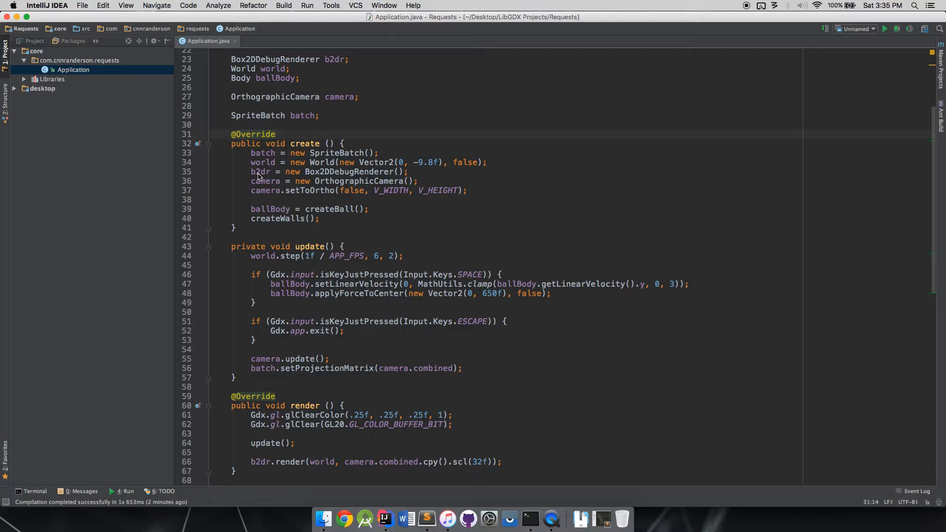
{"action": "mouse_move", "coordinate": [263, 158]}
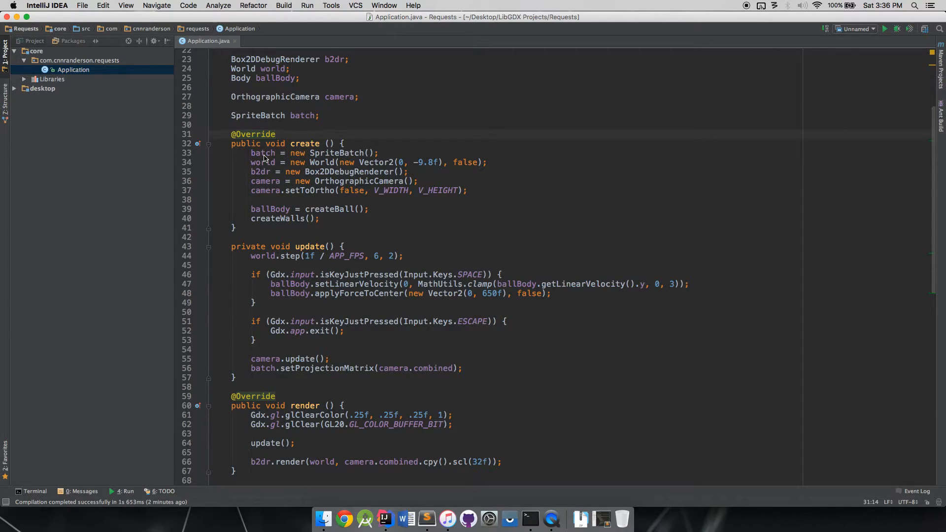
{"action": "mouse_move", "coordinate": [266, 197]}
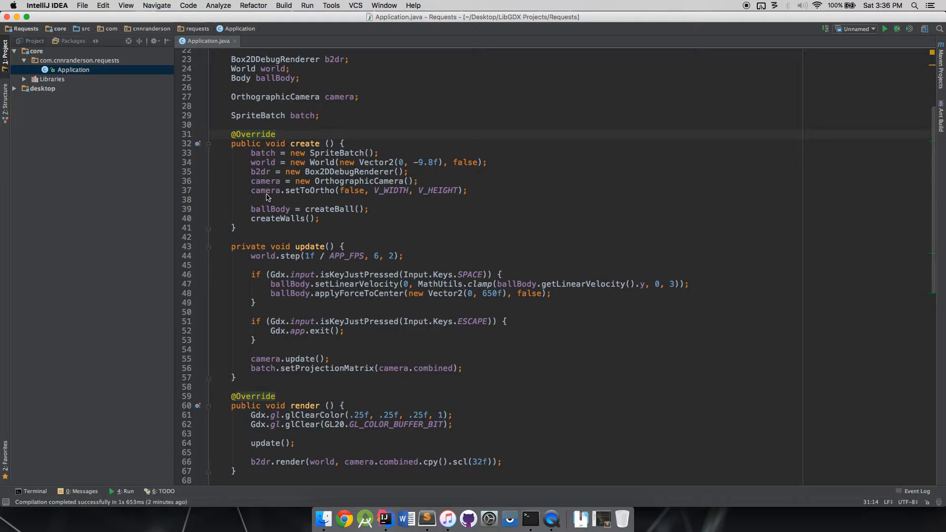
{"action": "mouse_move", "coordinate": [391, 198]}
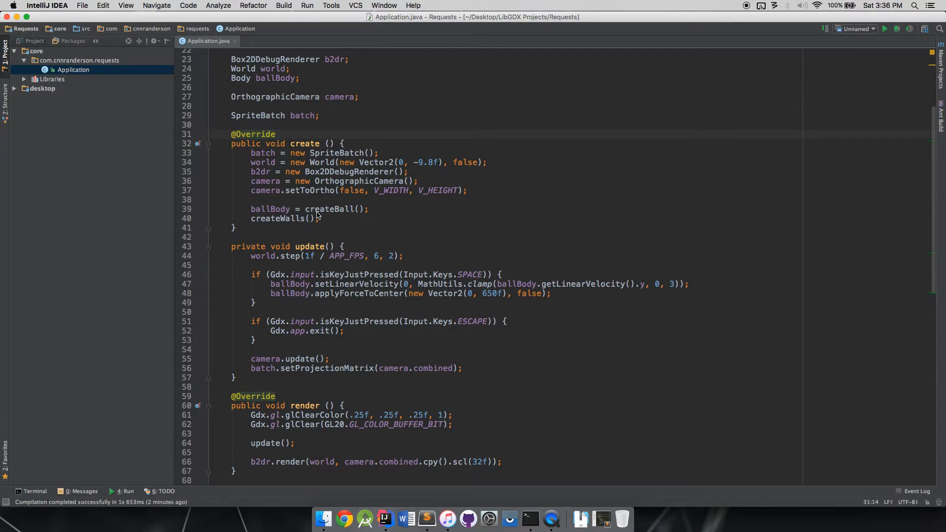
{"action": "mouse_move", "coordinate": [324, 268]}
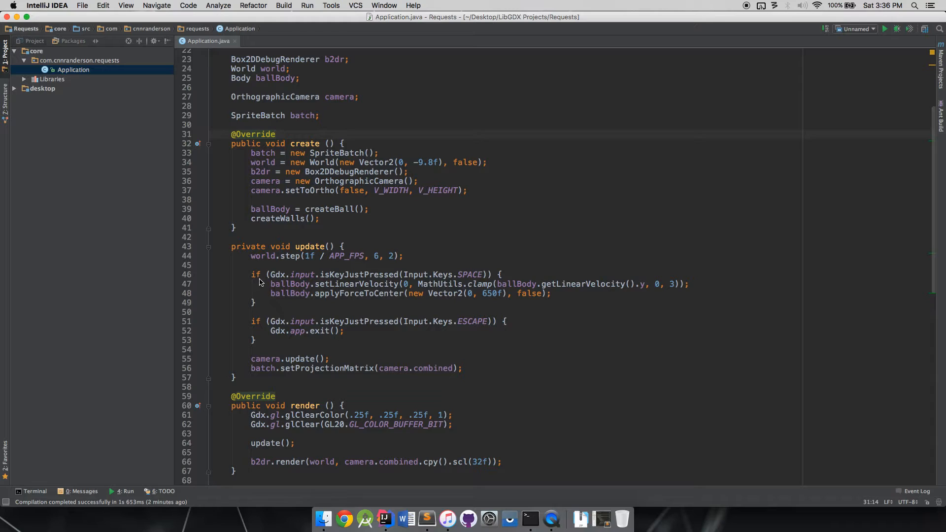
{"action": "mouse_move", "coordinate": [301, 433]}
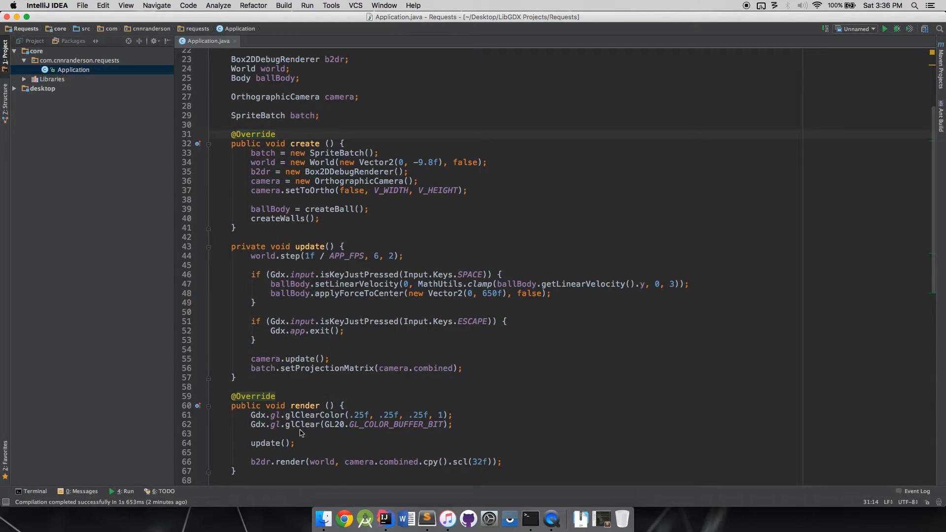
{"action": "mouse_move", "coordinate": [288, 276]}
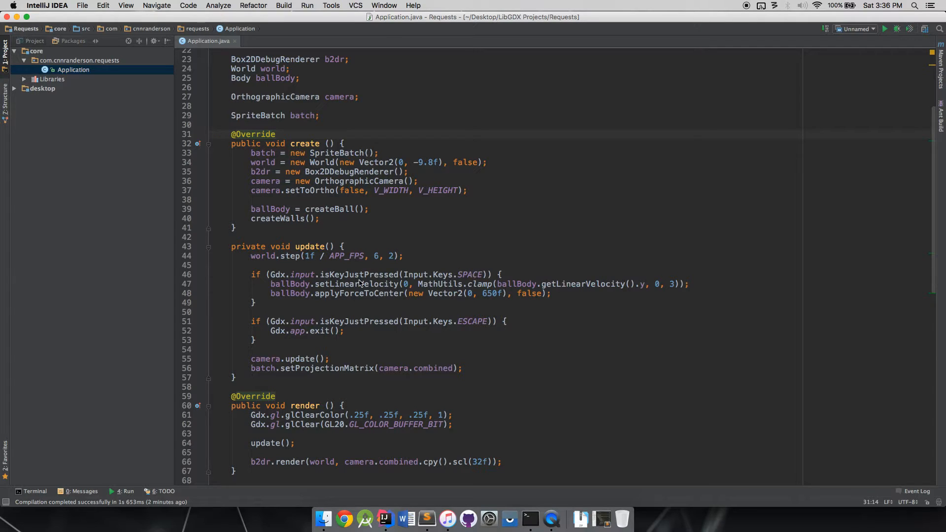
{"action": "mouse_move", "coordinate": [420, 282]}
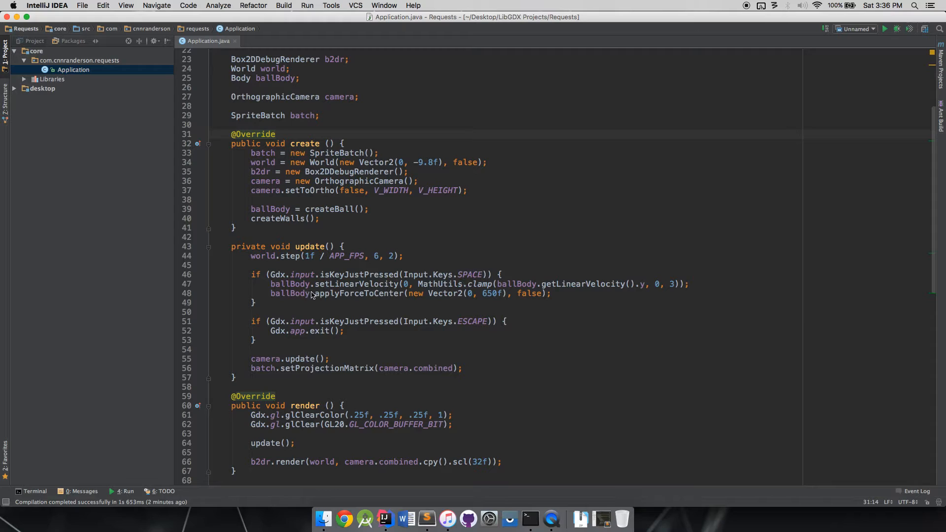
{"action": "mouse_move", "coordinate": [345, 292]}
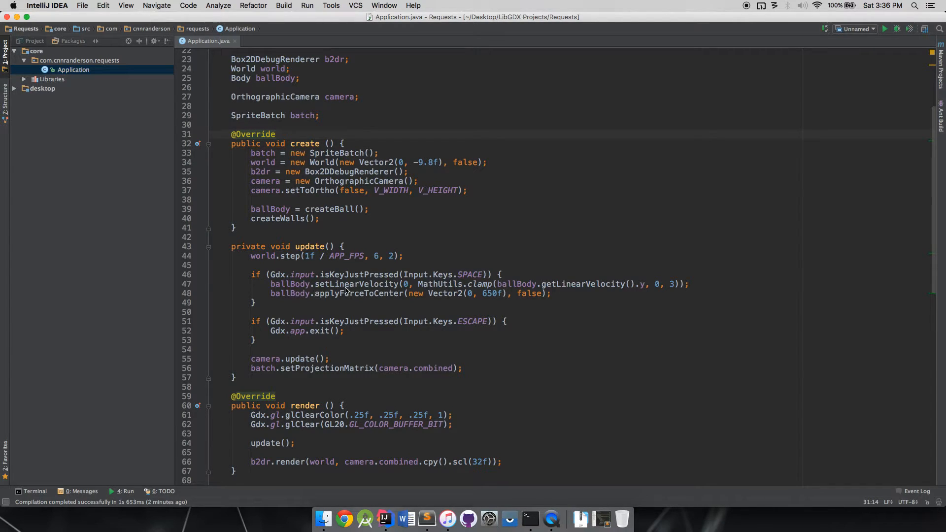
{"action": "mouse_move", "coordinate": [411, 286]}
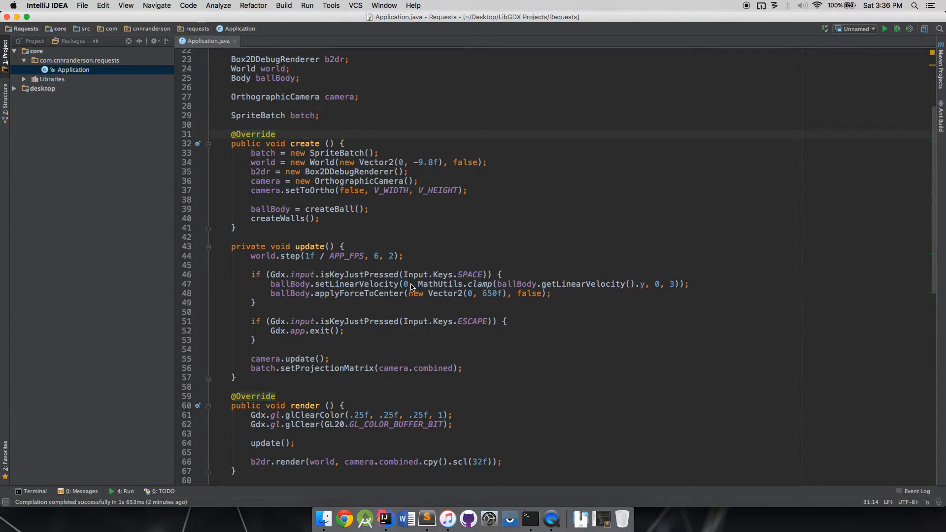
{"action": "mouse_move", "coordinate": [446, 290]}
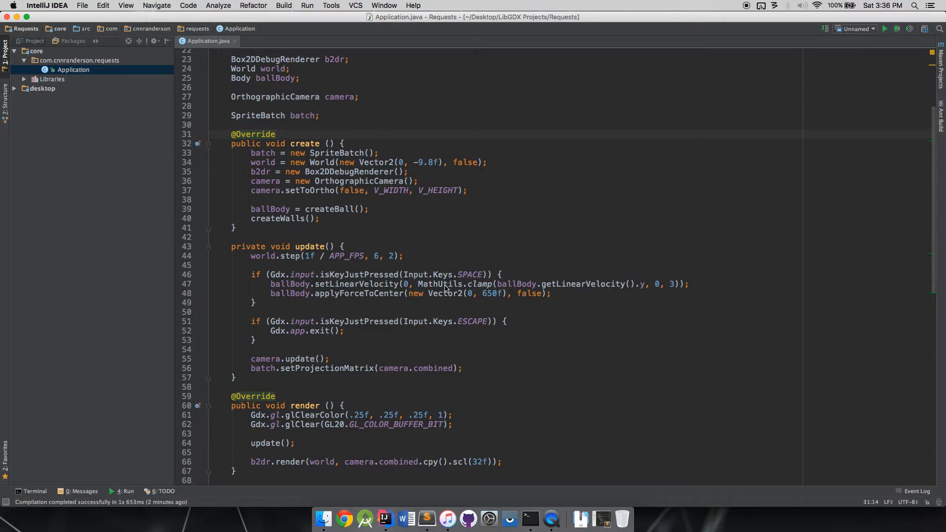
{"action": "mouse_move", "coordinate": [328, 279]}
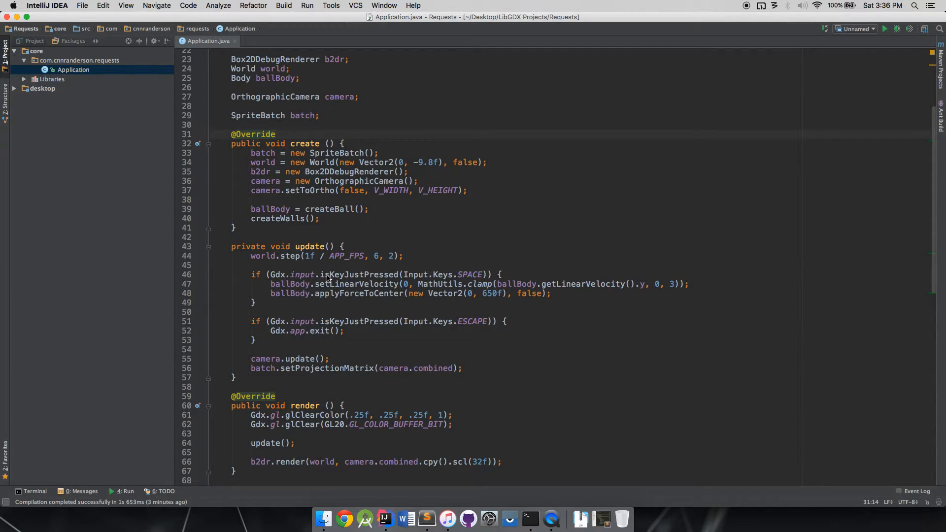
{"action": "mouse_move", "coordinate": [350, 286]}
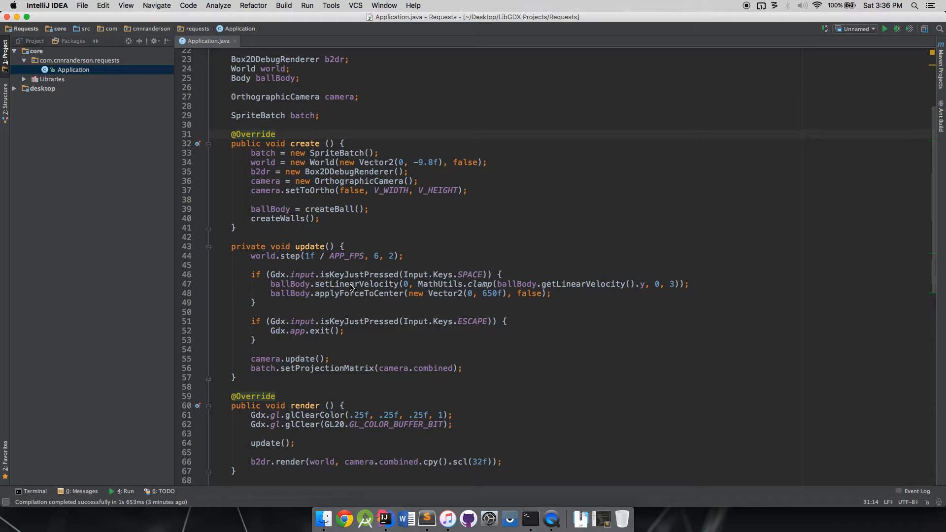
{"action": "mouse_move", "coordinate": [451, 286]}
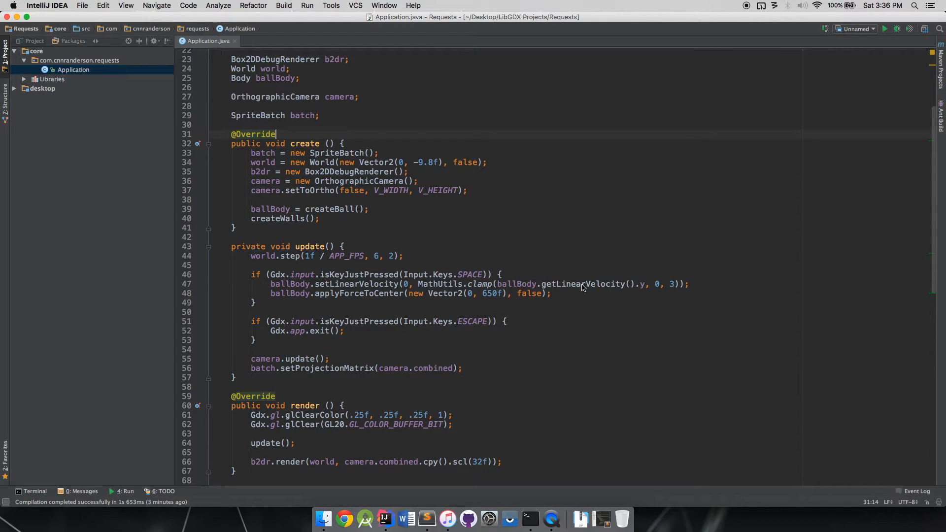
{"action": "mouse_move", "coordinate": [661, 287]}
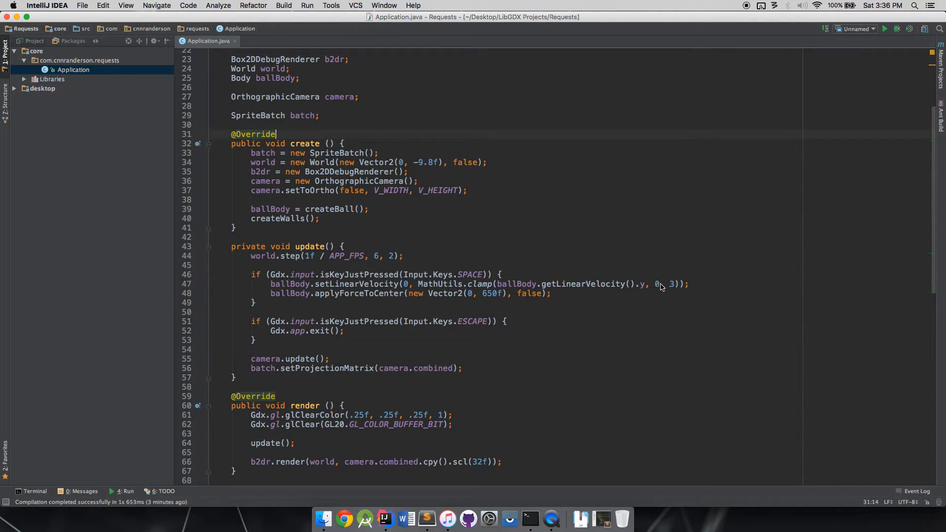
{"action": "mouse_move", "coordinate": [655, 289]}
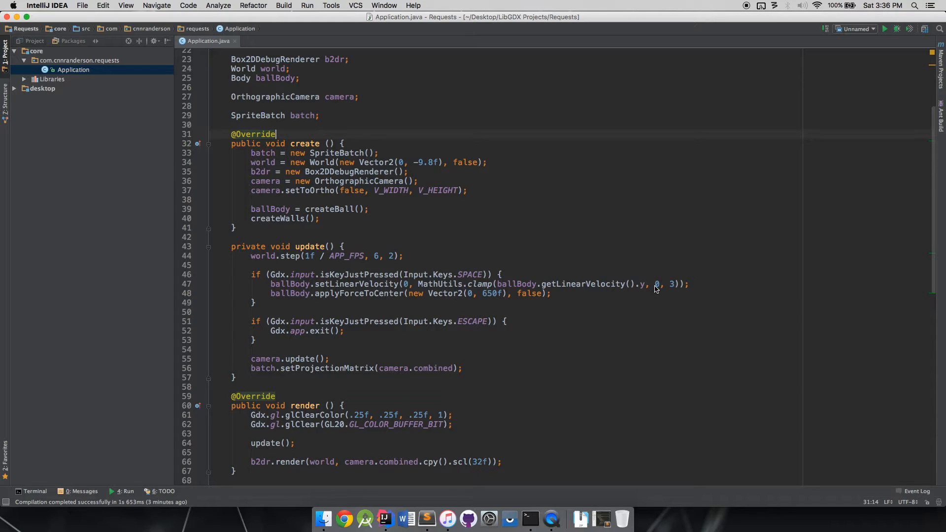
{"action": "mouse_move", "coordinate": [362, 300]}
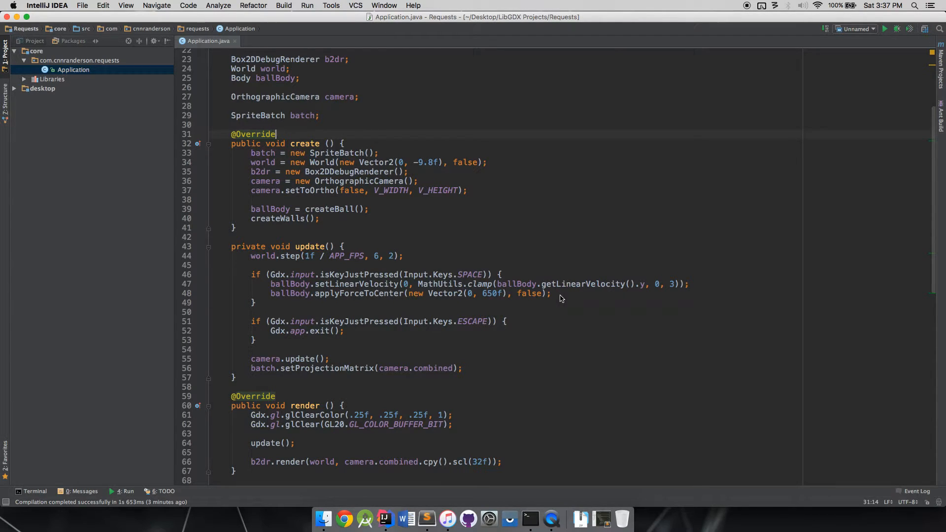
{"action": "mouse_move", "coordinate": [271, 289]}
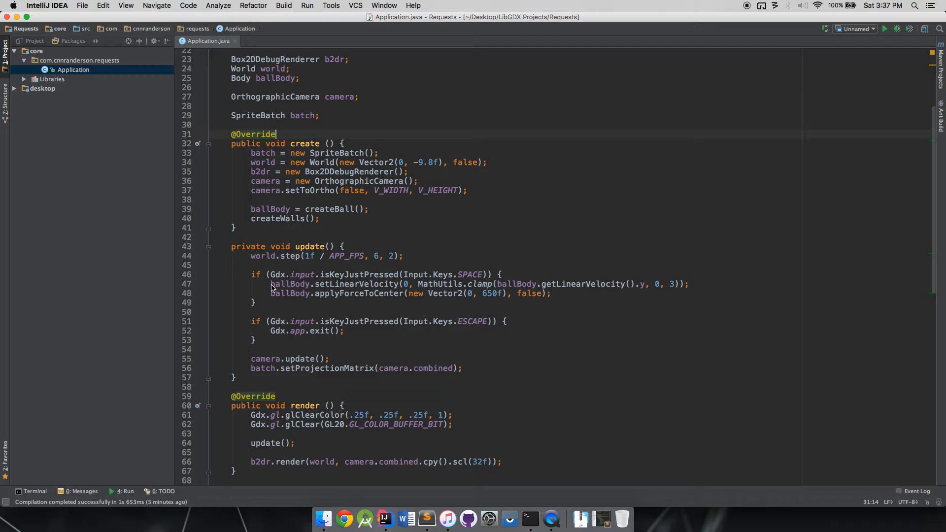
{"action": "mouse_move", "coordinate": [447, 301]}
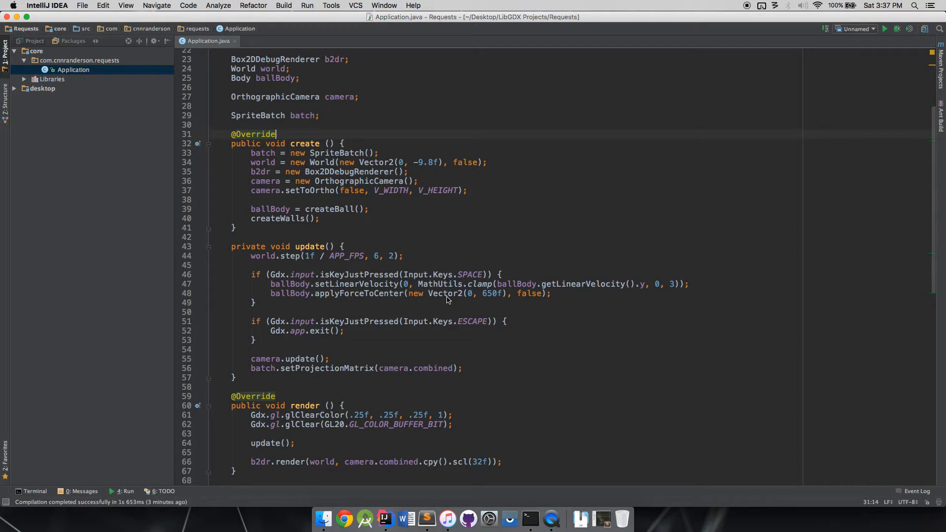
{"action": "mouse_move", "coordinate": [496, 298]}
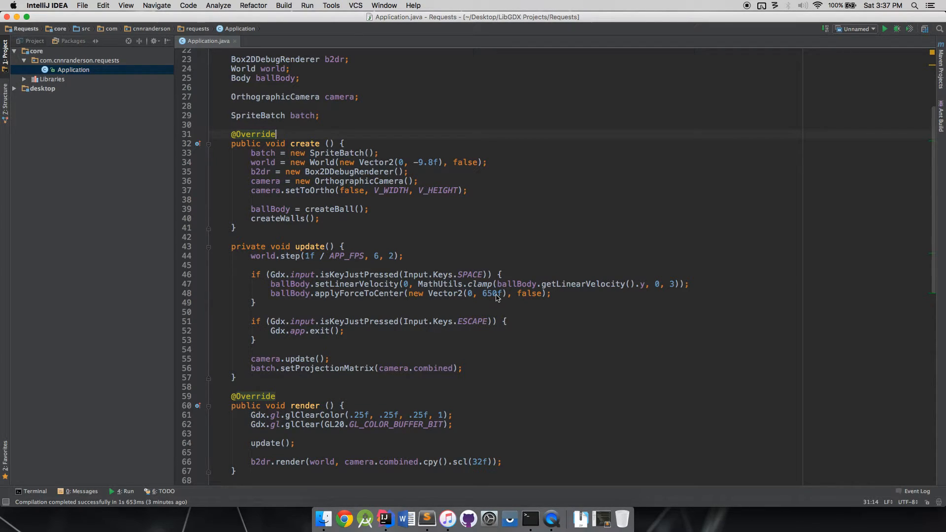
{"action": "mouse_move", "coordinate": [370, 338]}
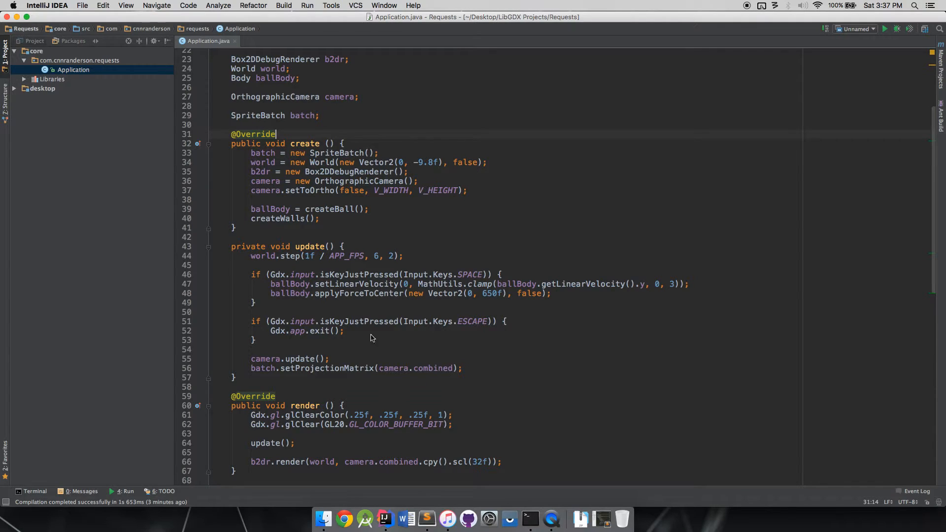
{"action": "mouse_move", "coordinate": [365, 366]}
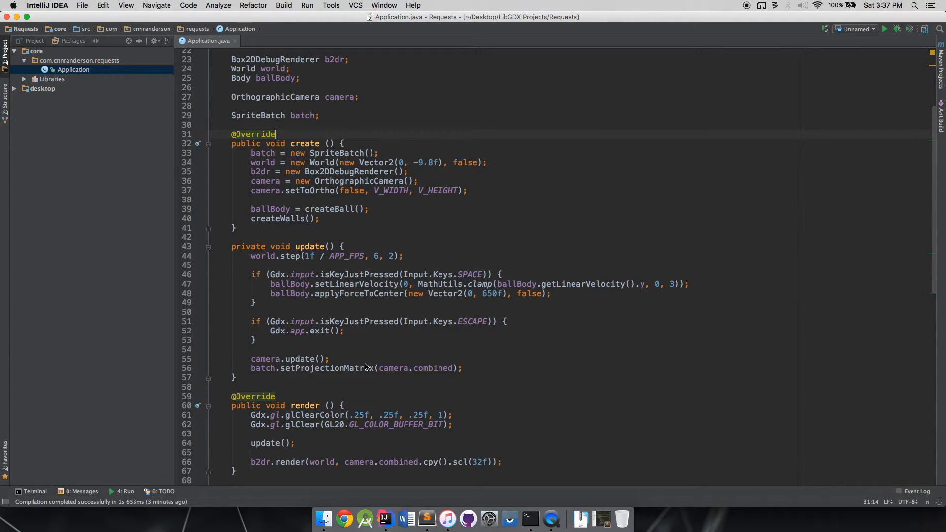
{"action": "mouse_move", "coordinate": [330, 366]}
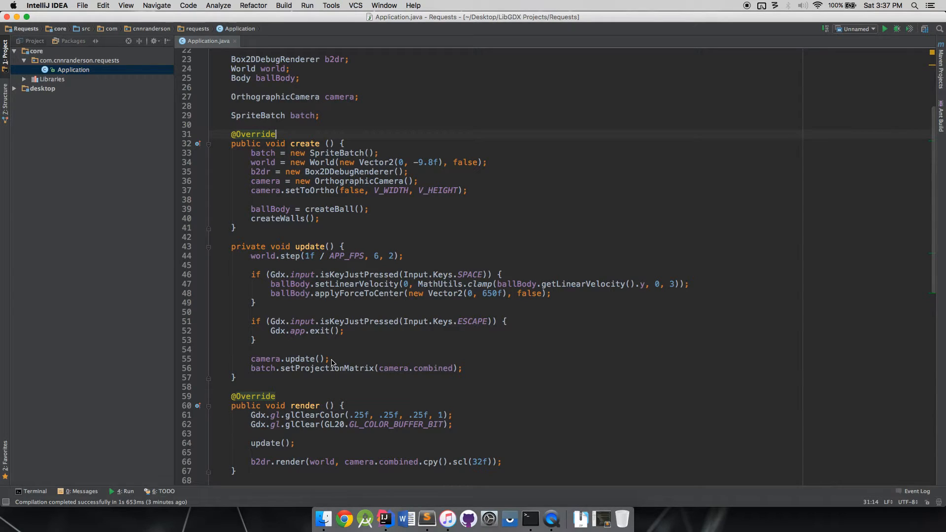
{"action": "mouse_move", "coordinate": [295, 312]}
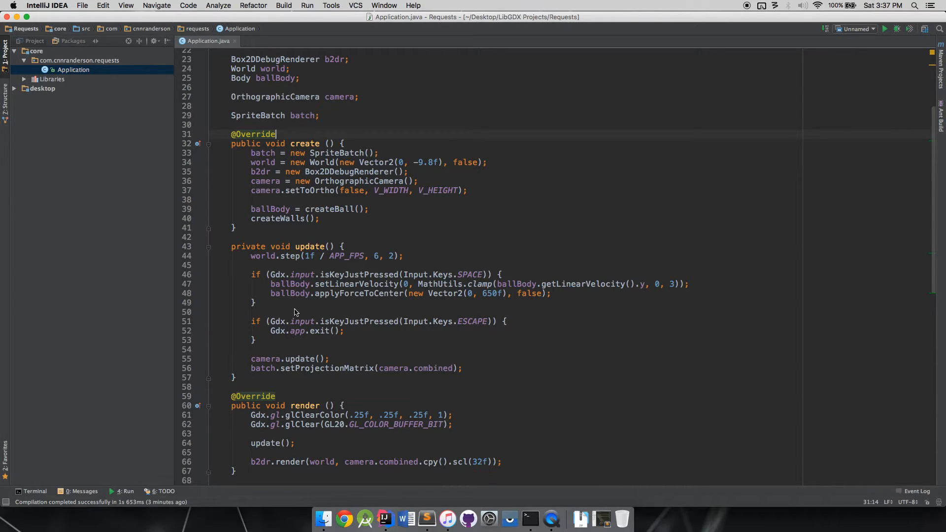
Declare 'float cameraMaxY;' below the OrthographicCamera camera field.
{"action": "scroll", "scroll_direction": "up", "scroll_amount": 3}
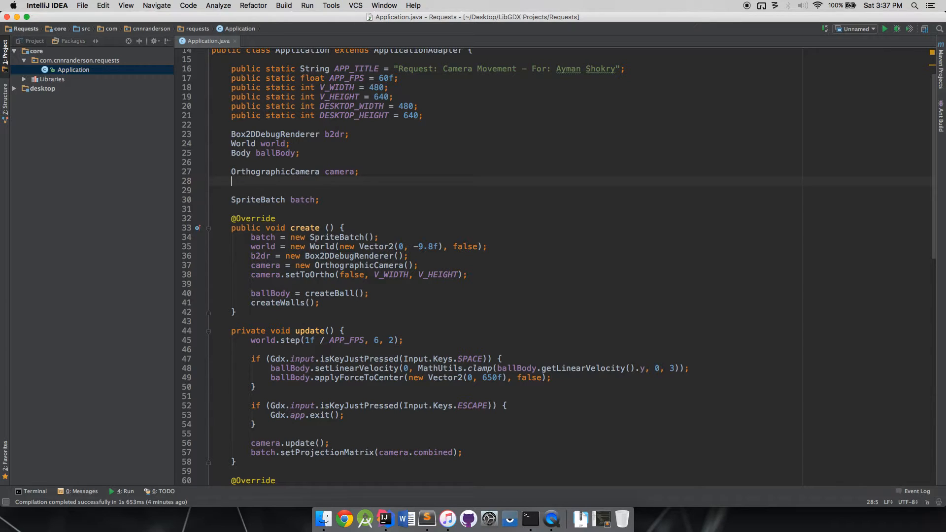
{"action": "type", "text": "float ca"}
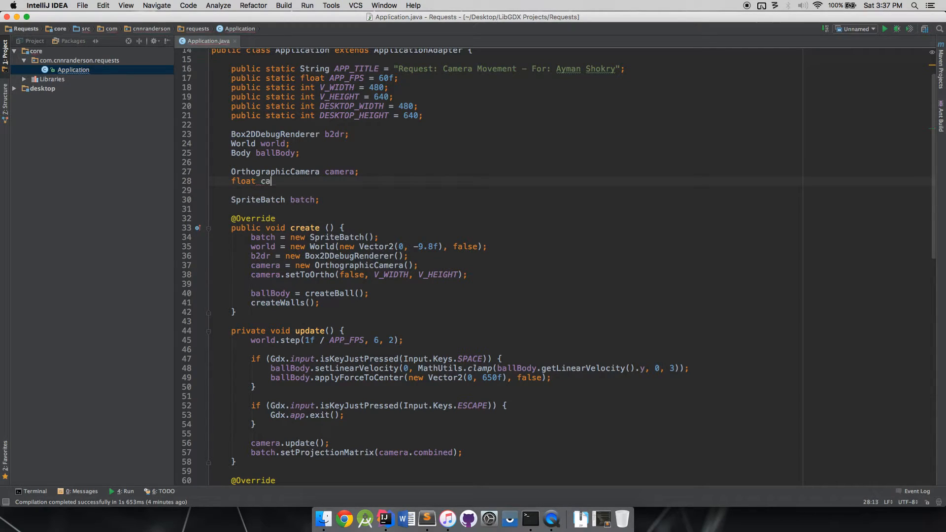
{"action": "type", "text": "meraMax;"}
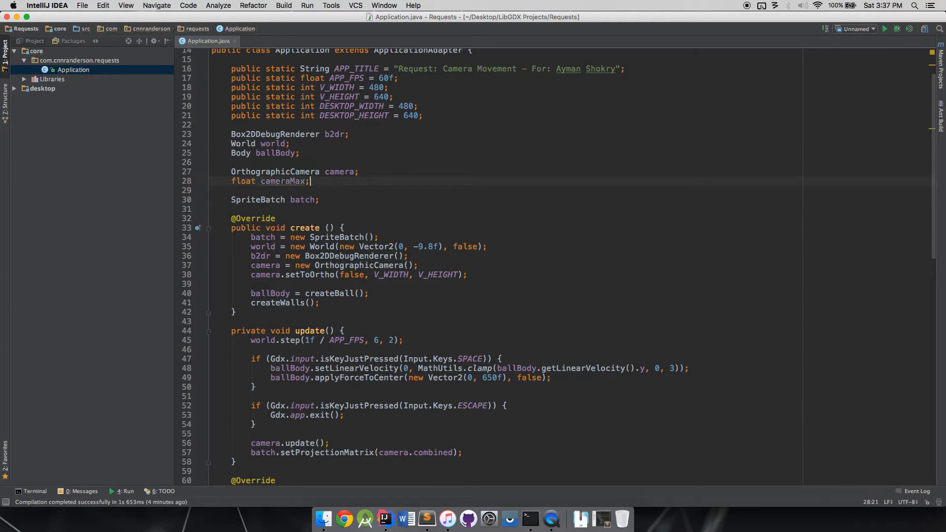
{"action": "type", "text": "Y"}
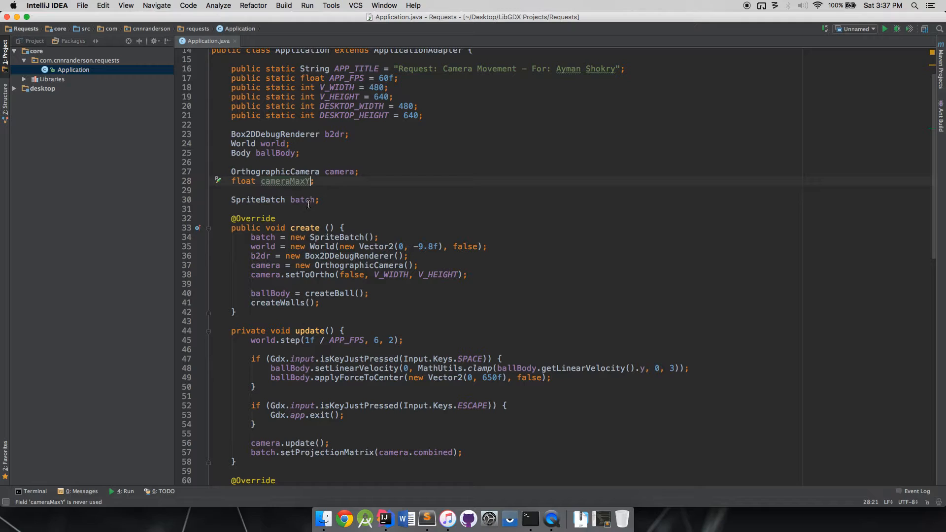
{"action": "mouse_move", "coordinate": [486, 275]}
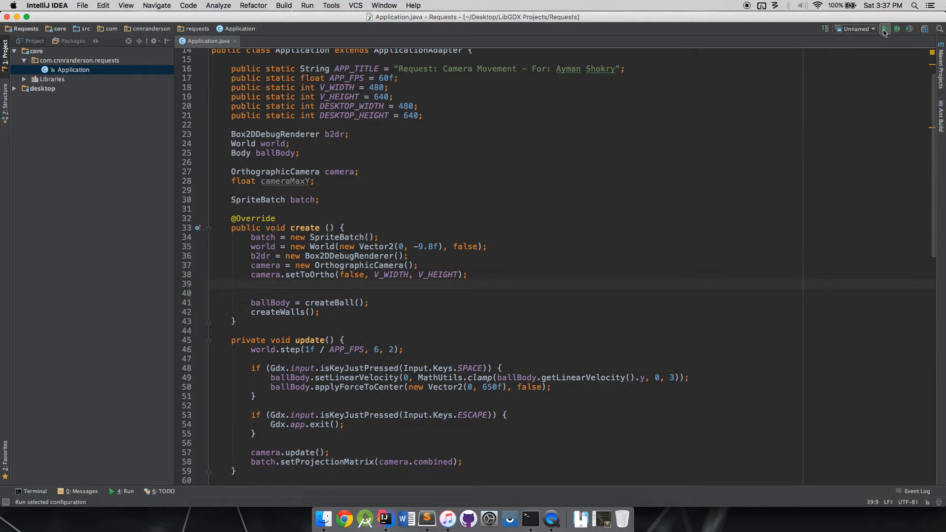
{"action": "left_click", "coordinate": [883, 29]}
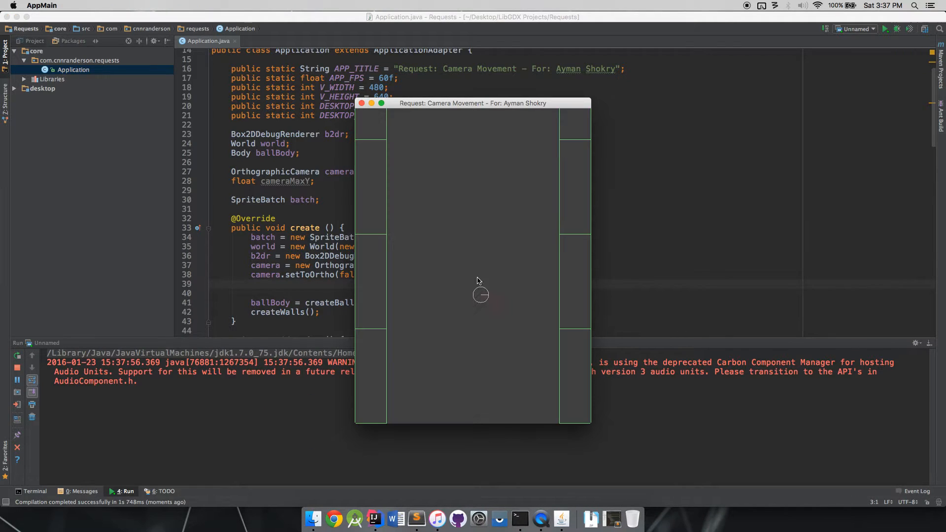
{"action": "mouse_move", "coordinate": [481, 253]}
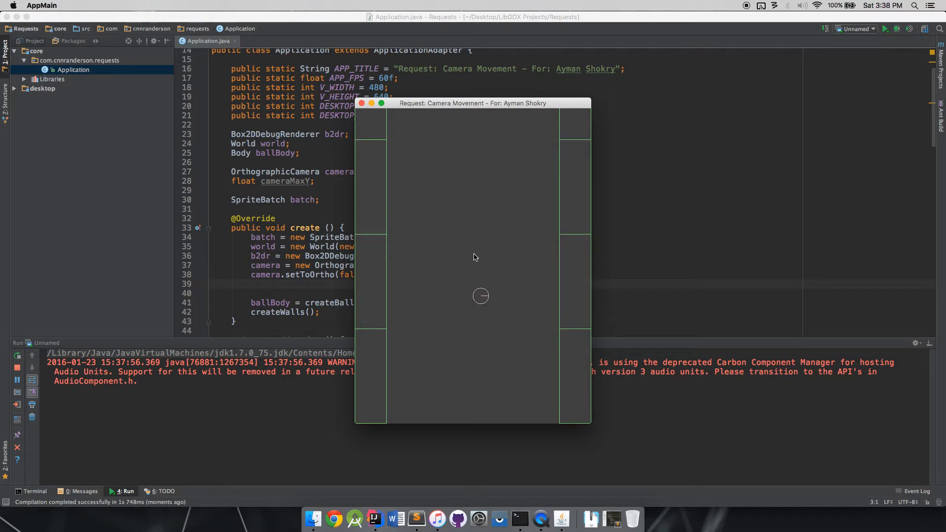
{"action": "mouse_move", "coordinate": [480, 245]}
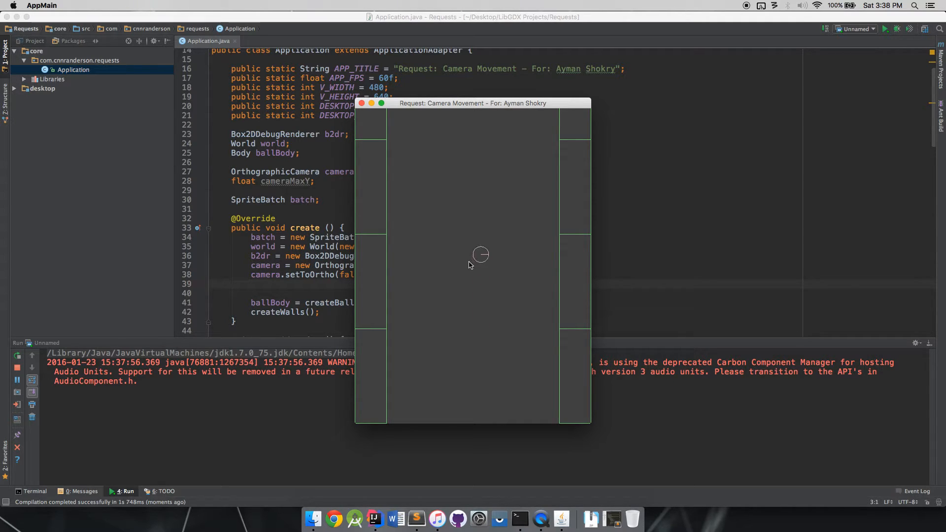
{"action": "mouse_move", "coordinate": [371, 270]}
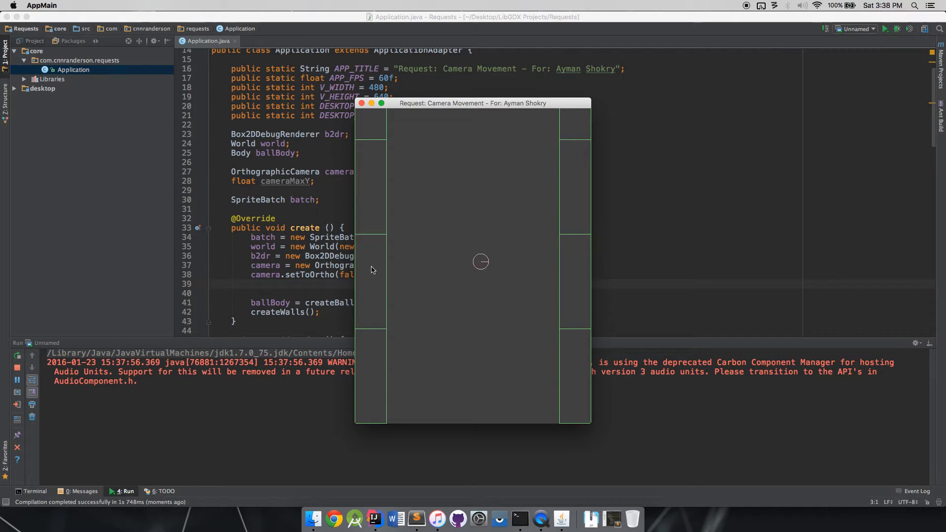
{"action": "mouse_move", "coordinate": [572, 261]}
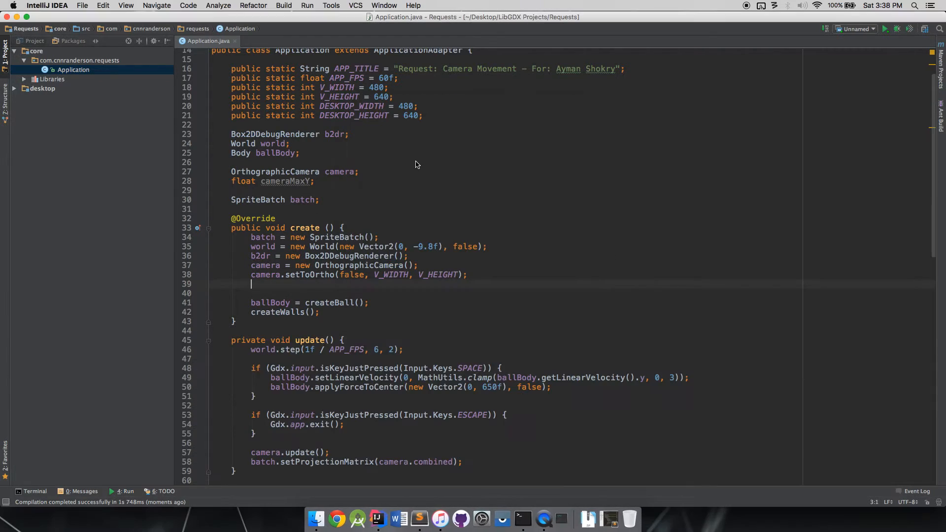
In create(), assign cameraMaxY = camera.position.y after the camera setup.
{"action": "type", "text": "cameraMaxY"}
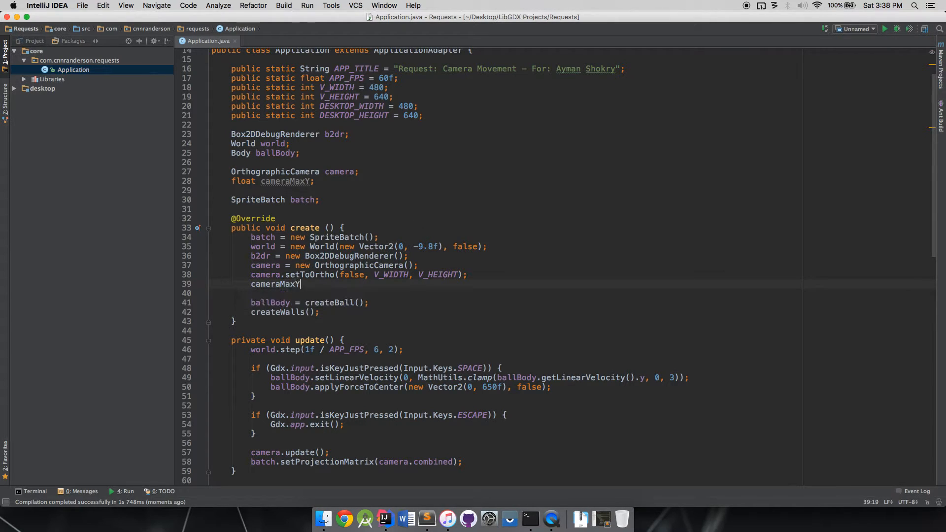
{"action": "type", "text": "= camera.position.y;"}
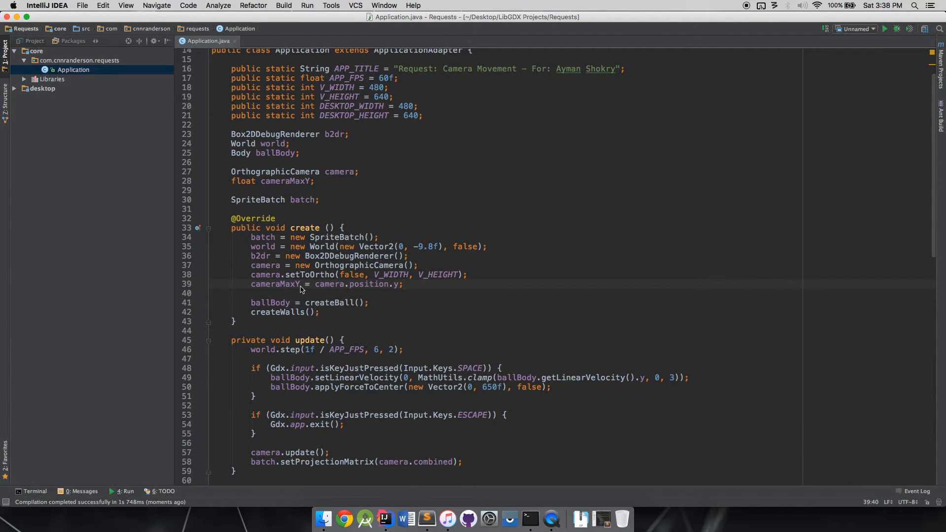
{"action": "mouse_move", "coordinate": [413, 305]}
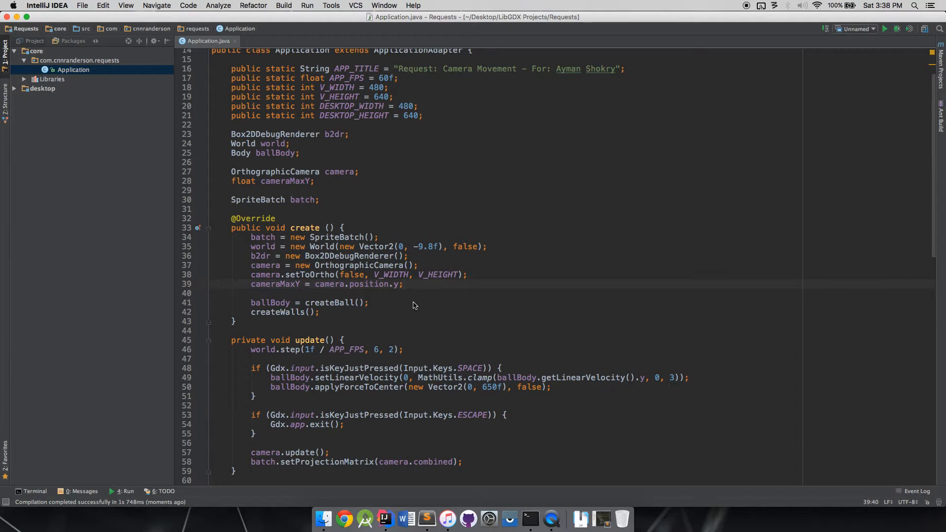
{"action": "scroll", "scroll_direction": "down", "scroll_amount": 3}
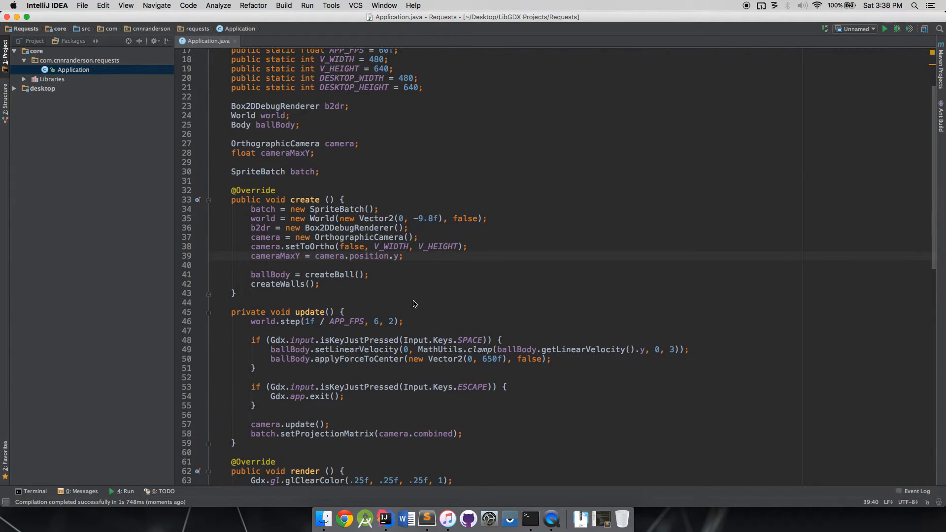
{"action": "mouse_move", "coordinate": [318, 266]}
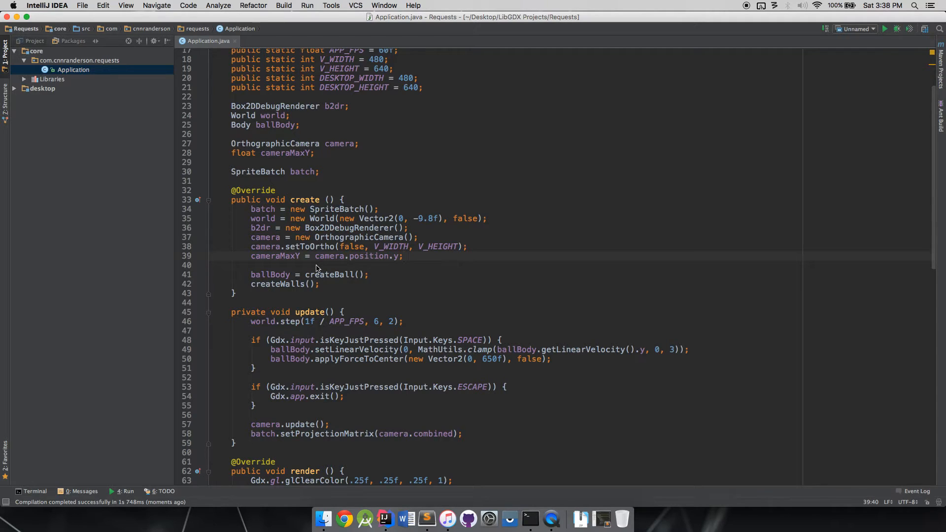
Below the exit check, add an if checking ballBody.getPosition().y * 32 > cameraMaxY.
{"action": "left_click", "coordinate": [256, 368]}
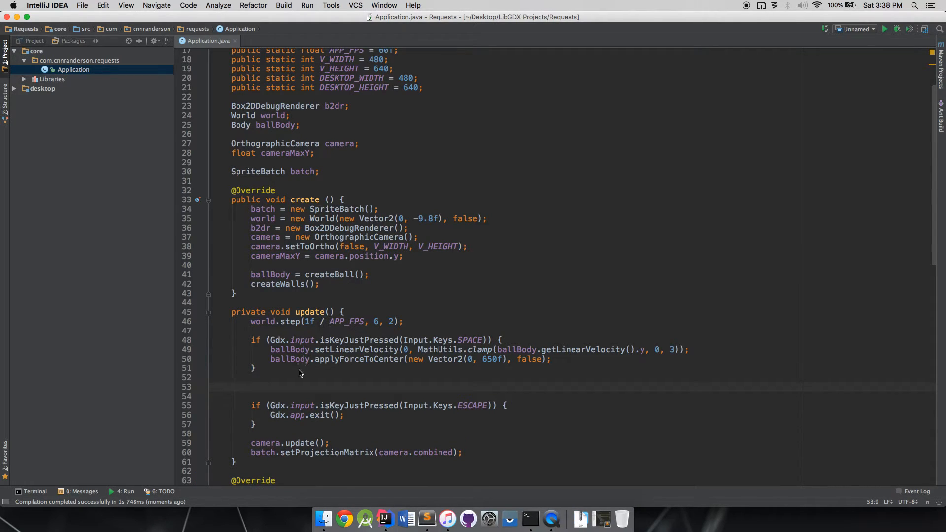
{"action": "scroll", "scroll_direction": "down", "scroll_amount": 3}
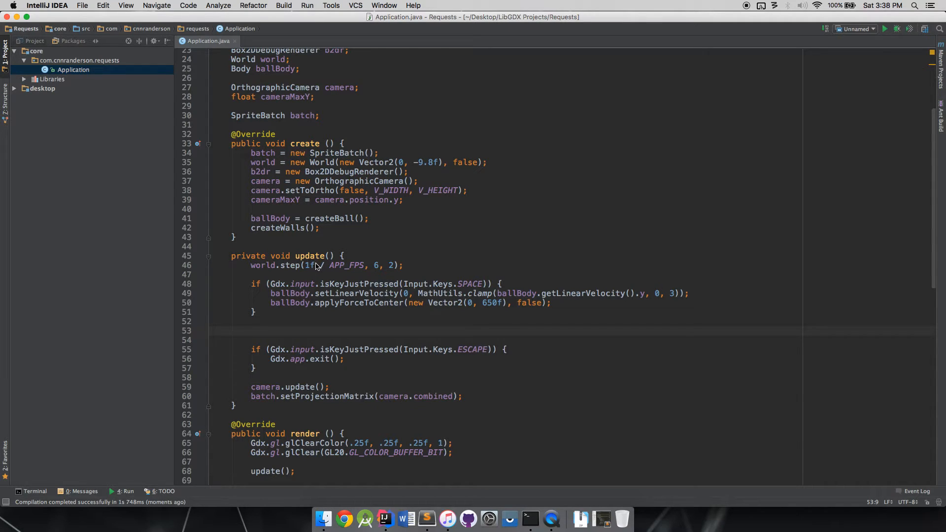
{"action": "key", "text": "Backspace"}
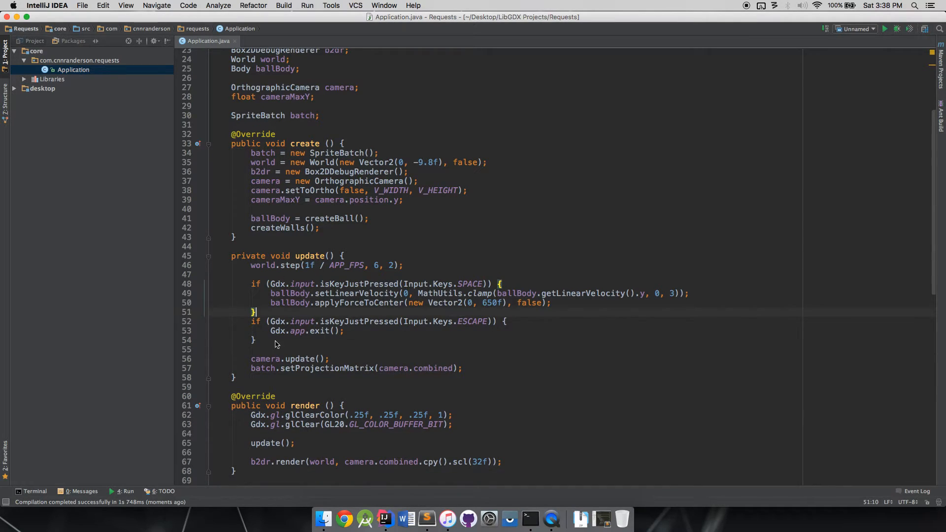
{"action": "key", "text": "enter"}
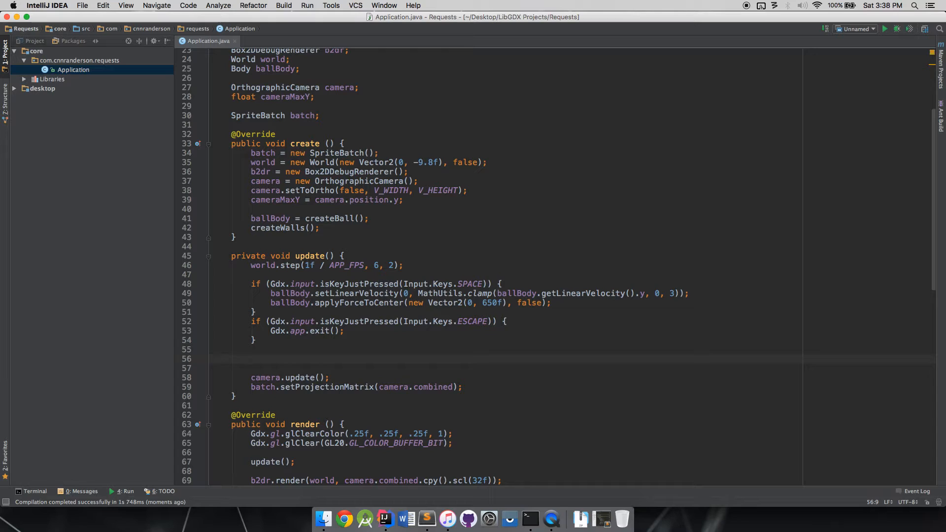
{"action": "type", "text": "if ("}
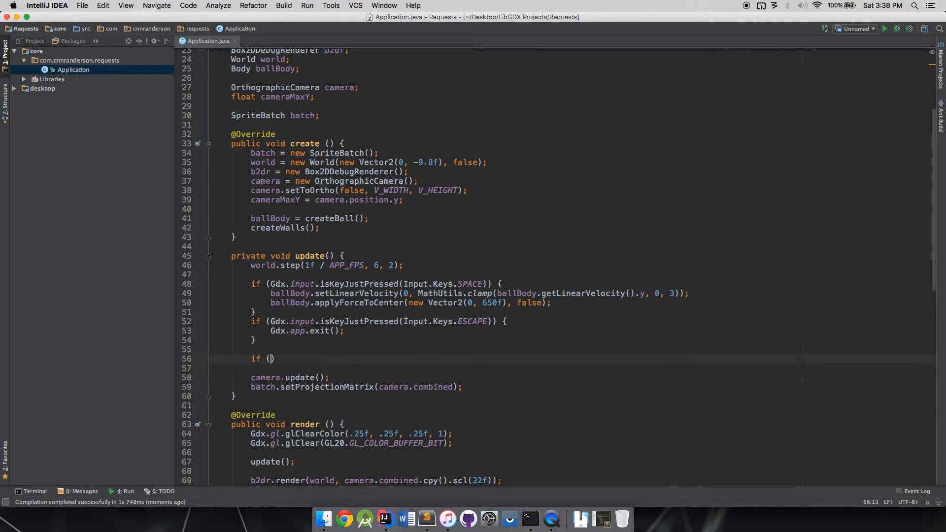
{"action": "type", "text": "ballBody"}
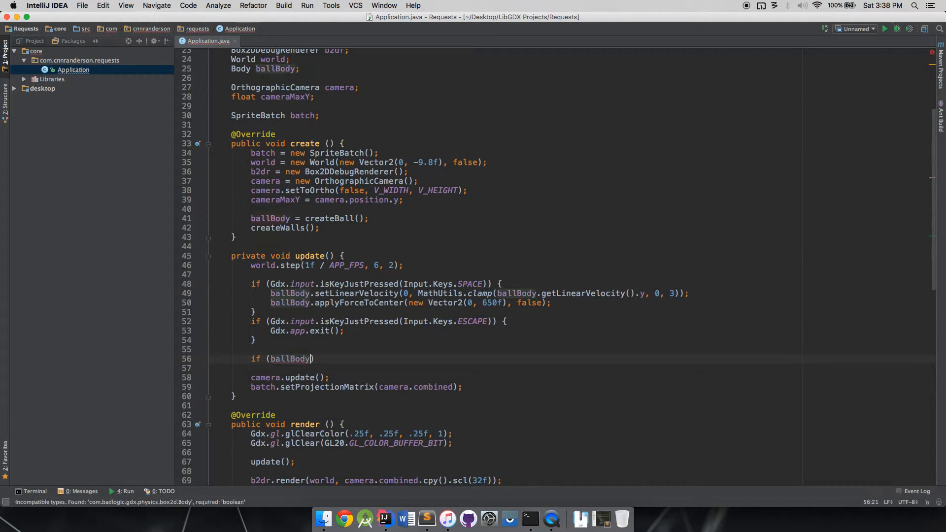
{"action": "type", "text": ".getPosition("}
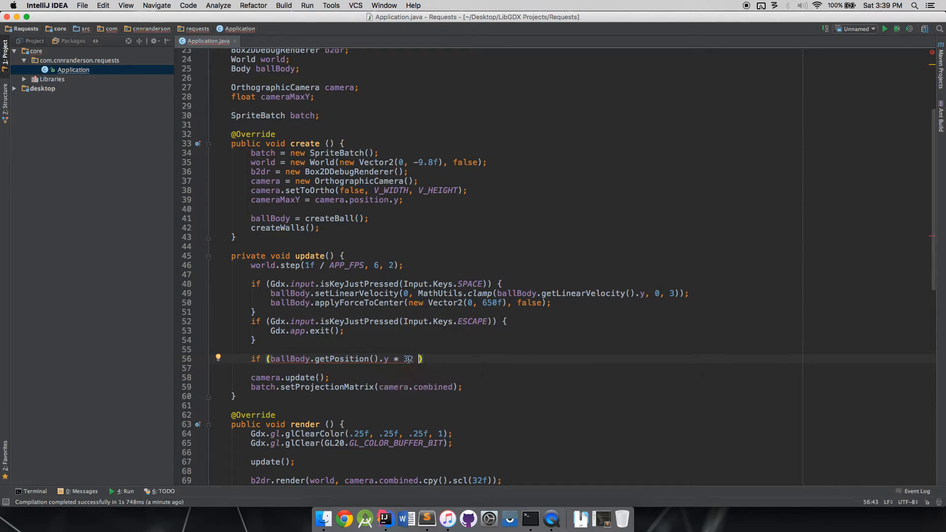
{"action": "mouse_move", "coordinate": [434, 332]}
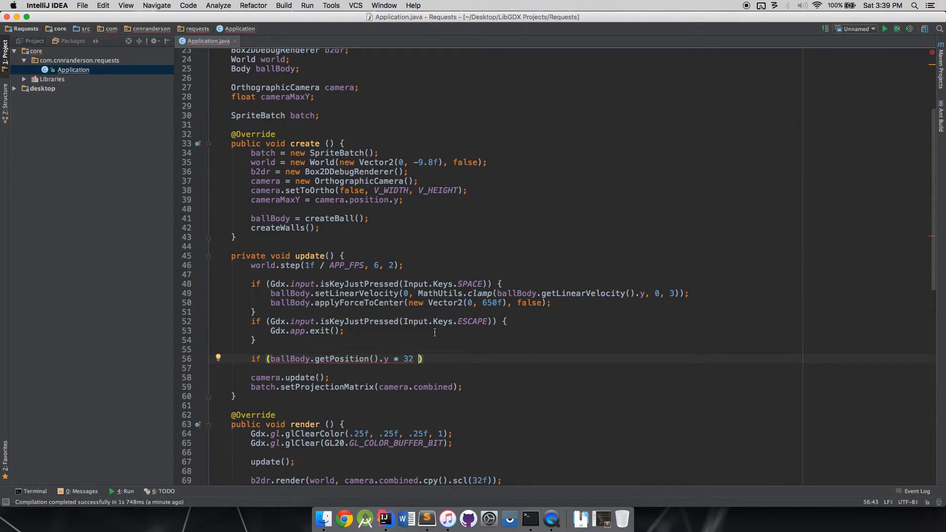
{"action": "type", "text": ">"}
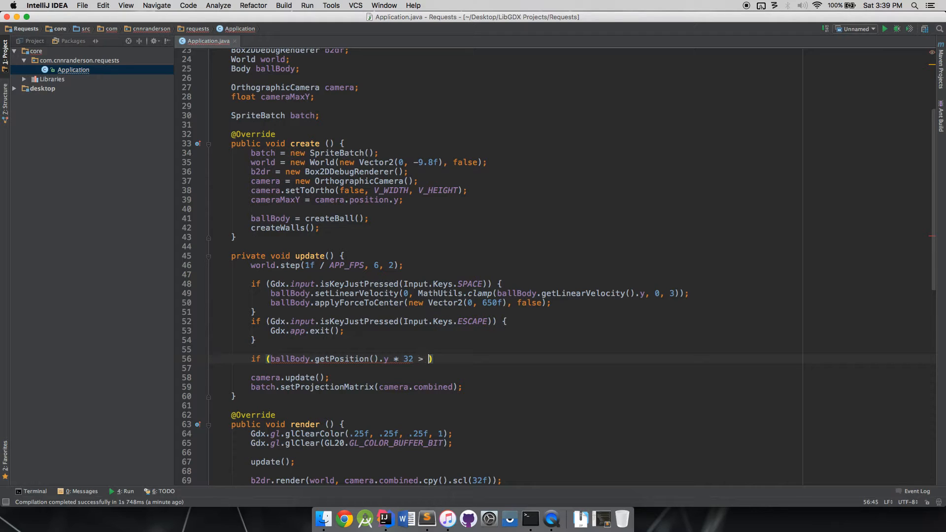
{"action": "type", "text": "cameraMaxY"}
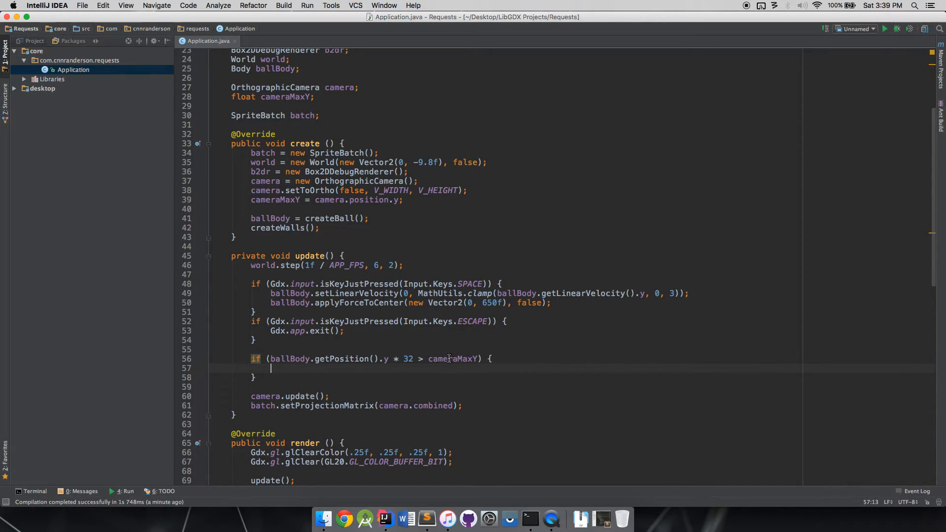
{"action": "mouse_move", "coordinate": [468, 359]}
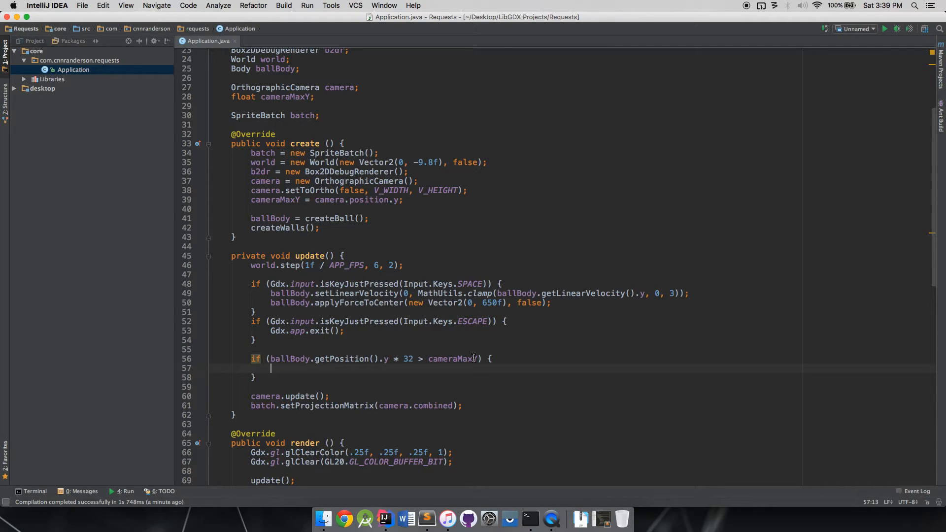
Inside it, call camera.translate(0, (ballBody.getPosition().y * 32) - cameraMaxY).
{"action": "type", "text": "camera.translate();"}
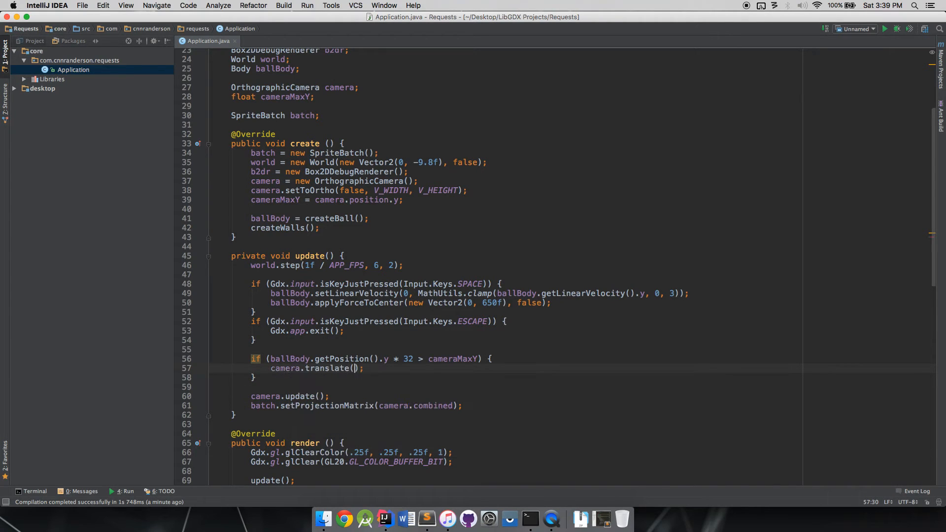
{"action": "type", "text": "0,"}
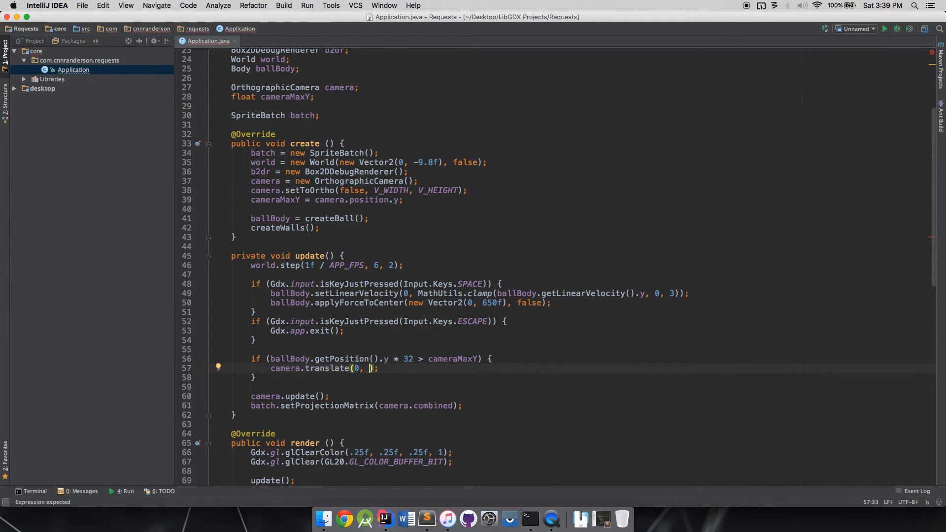
{"action": "type", "text": "(ba"}
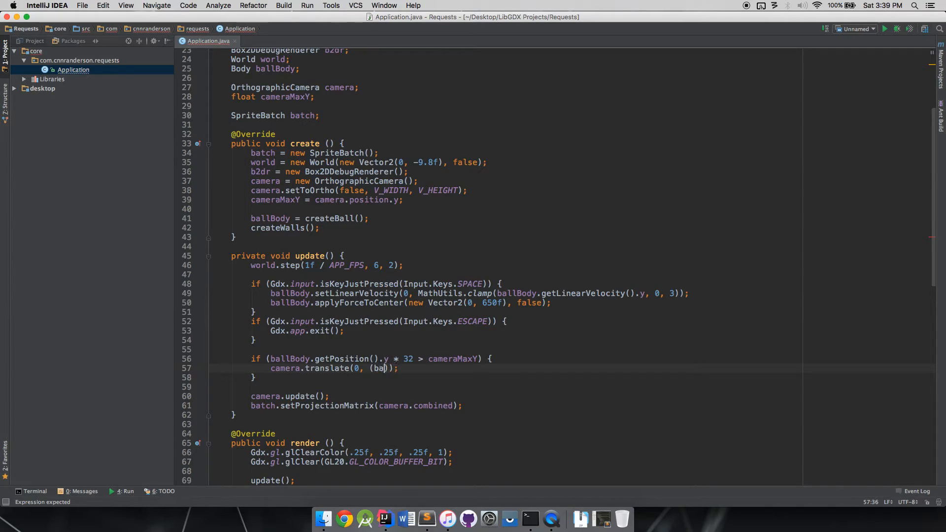
{"action": "type", "text": "llBody"}
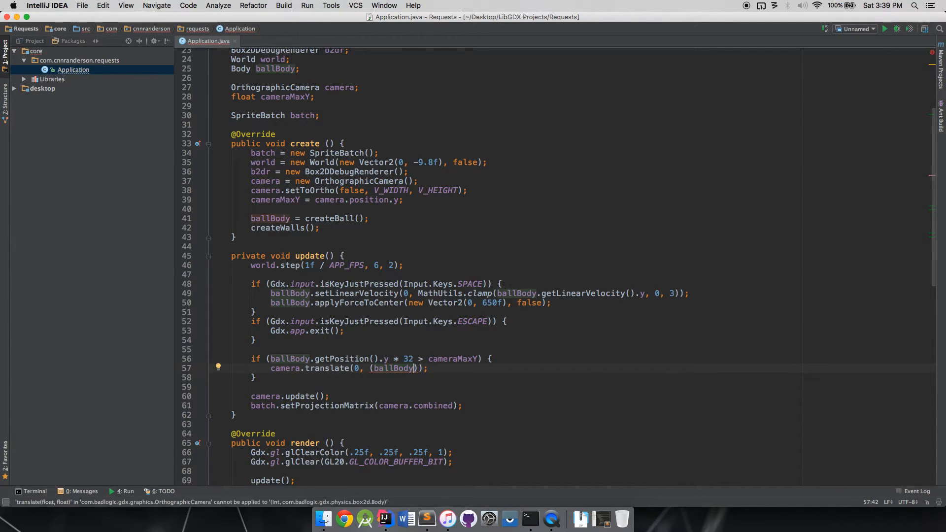
{"action": "type", "text": ".getPosition().y * 32) -"}
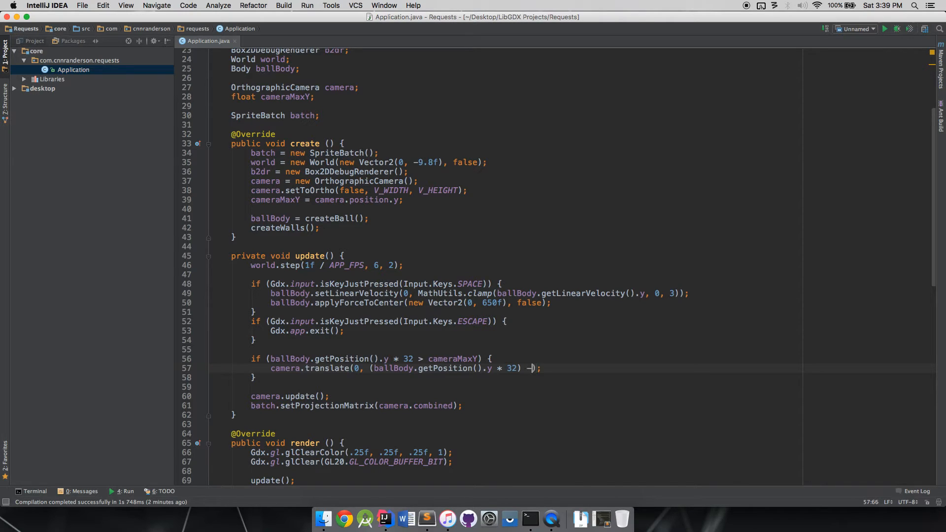
{"action": "type", "text": "camera"}
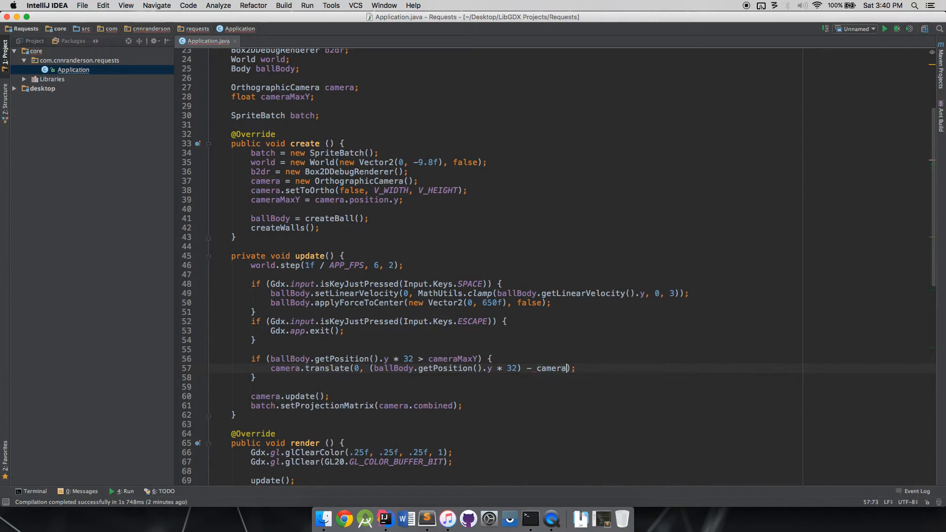
{"action": "type", "text": "cameraMaxY"}
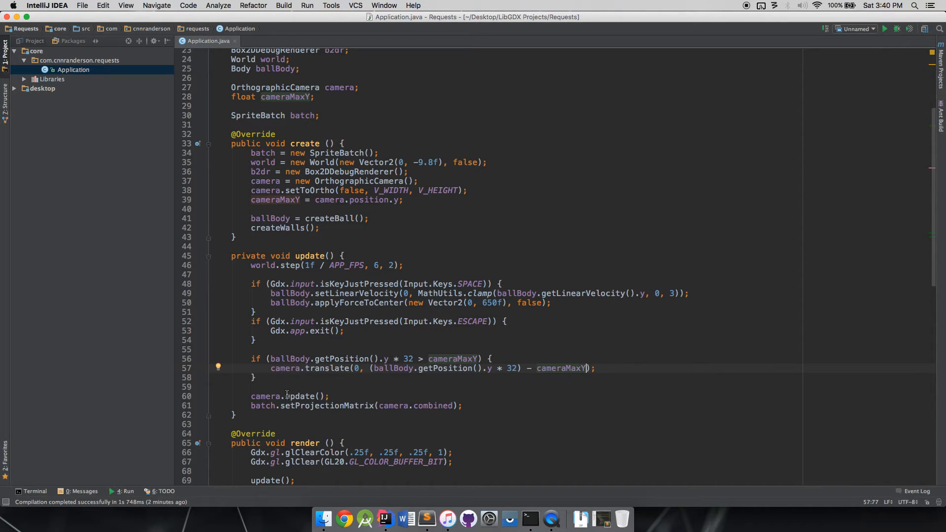
{"action": "mouse_move", "coordinate": [357, 368]}
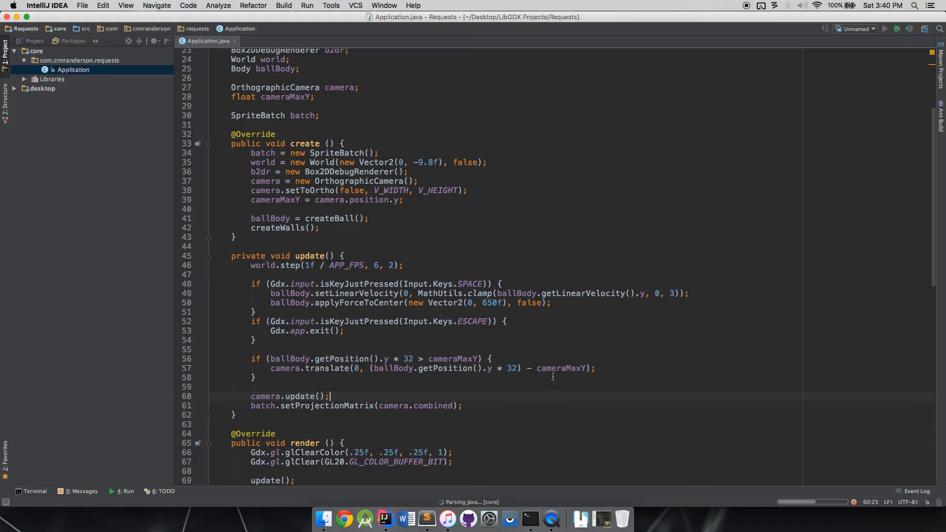
{"action": "left_click", "coordinate": [885, 29]}
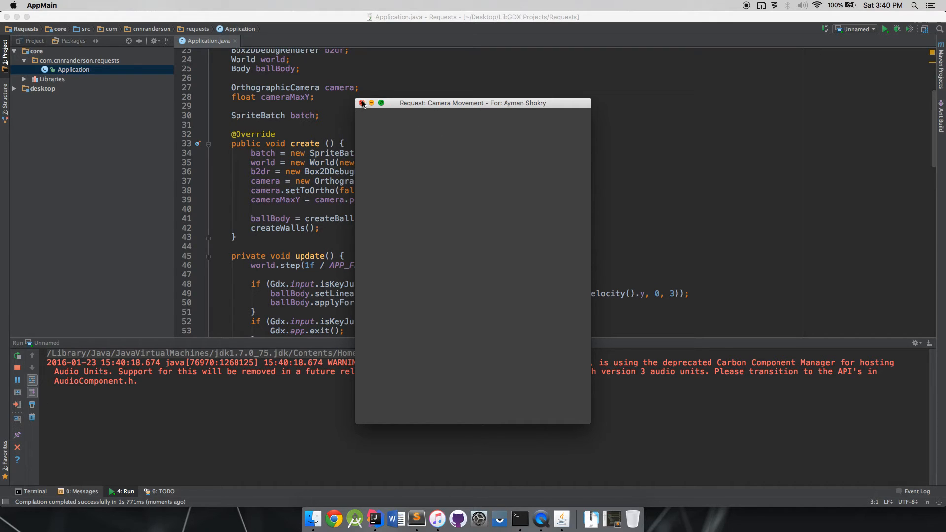
{"action": "left_click", "coordinate": [363, 103]}
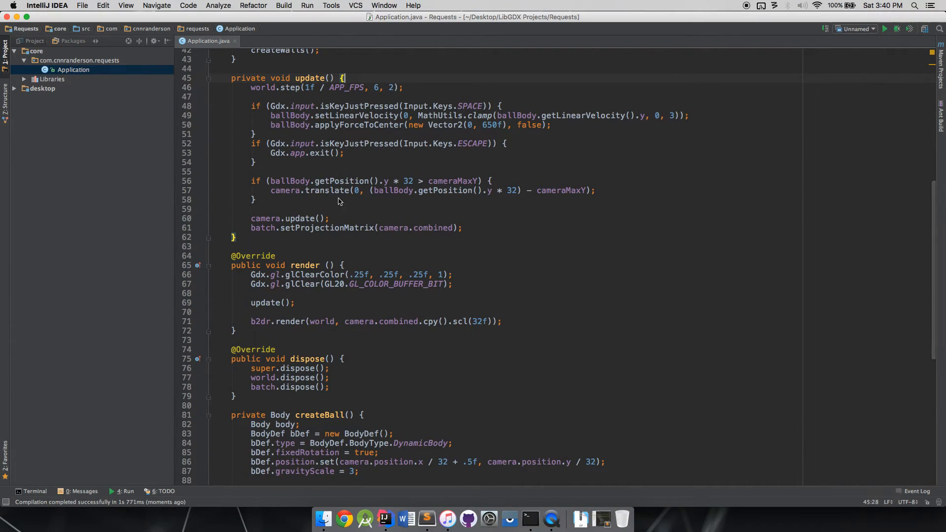
{"action": "mouse_move", "coordinate": [360, 185]}
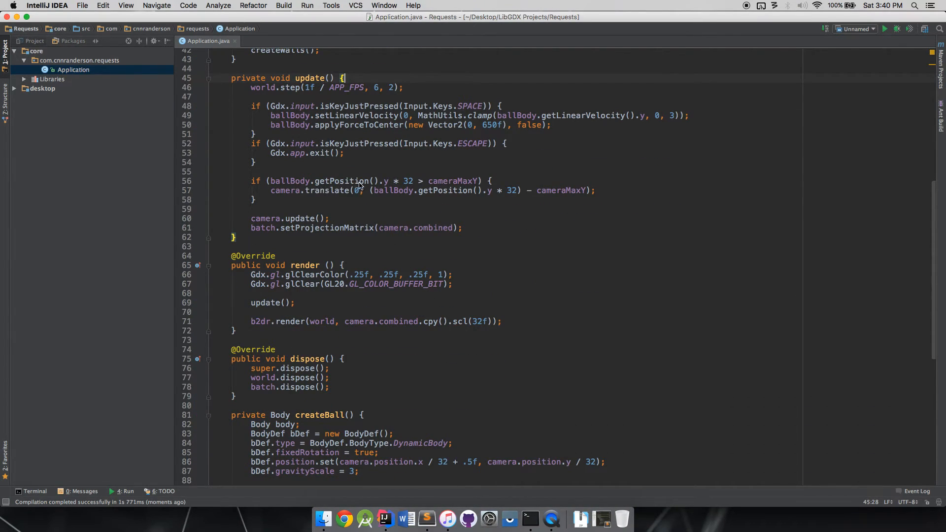
{"action": "mouse_move", "coordinate": [402, 185]}
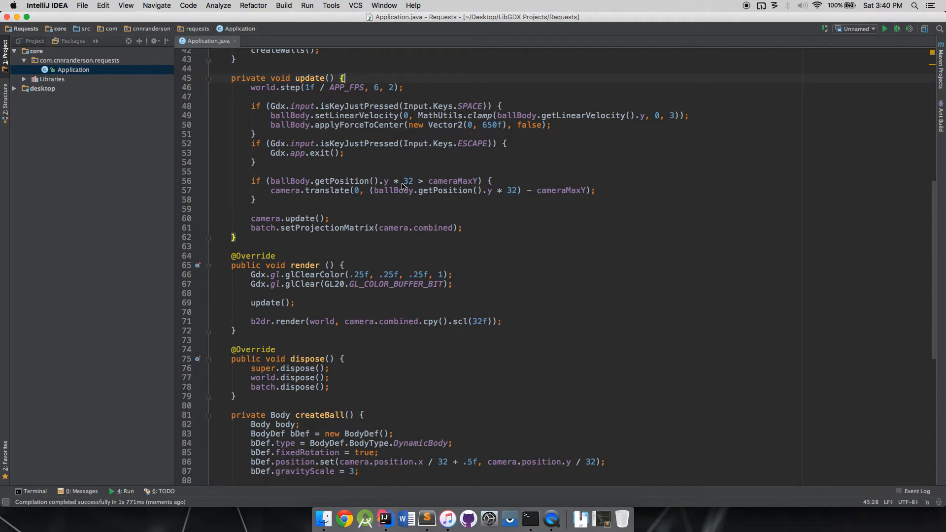
{"action": "mouse_move", "coordinate": [357, 223]}
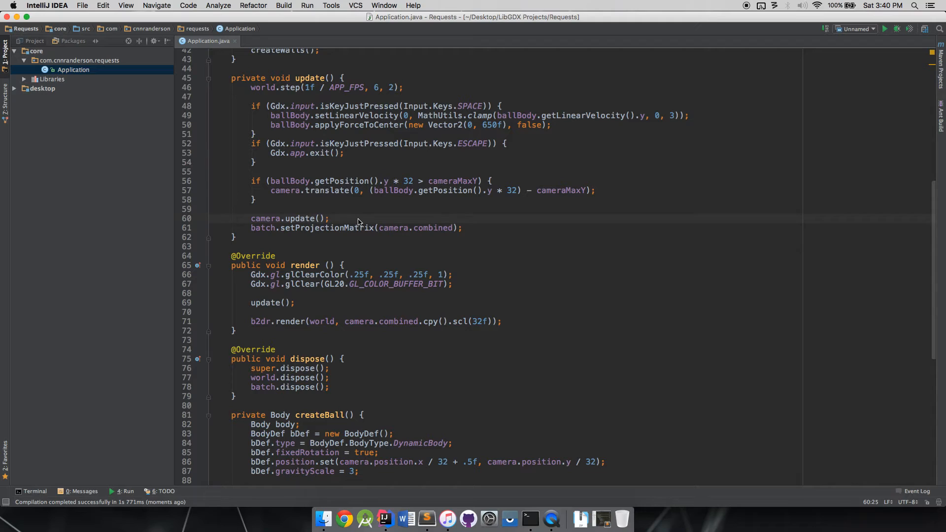
After translate, add camera.update(); and cameraMaxY = camera.position.y; inside the if.
{"action": "left_click", "coordinate": [331, 218]}
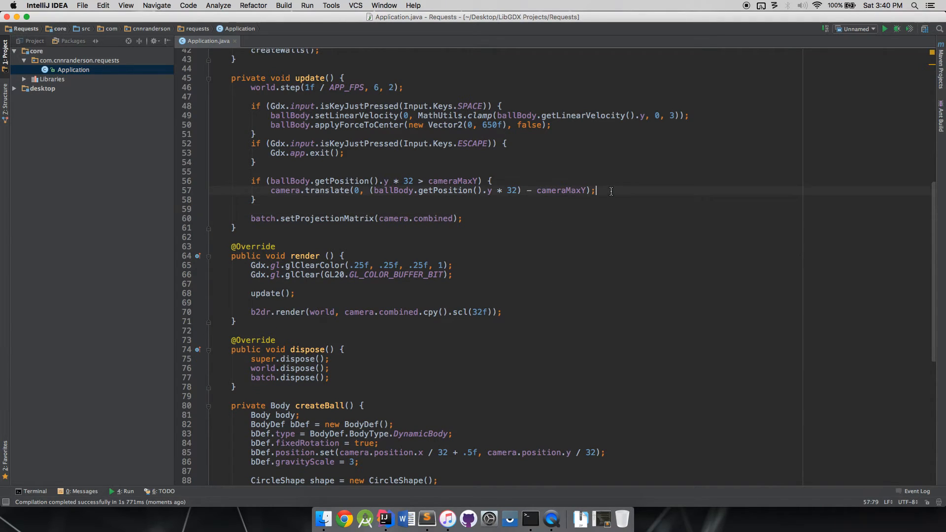
{"action": "type", "text": "camera.update();"}
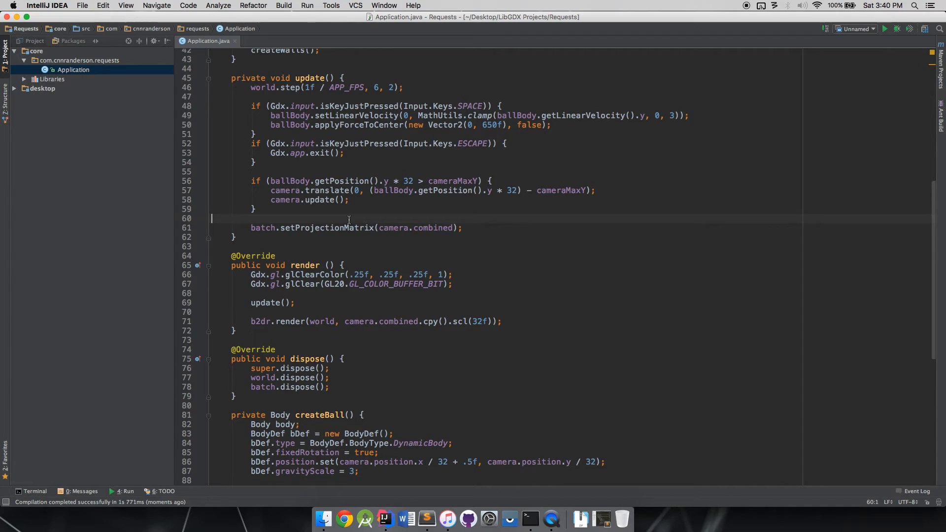
{"action": "type", "text": "cameraMaxY ="}
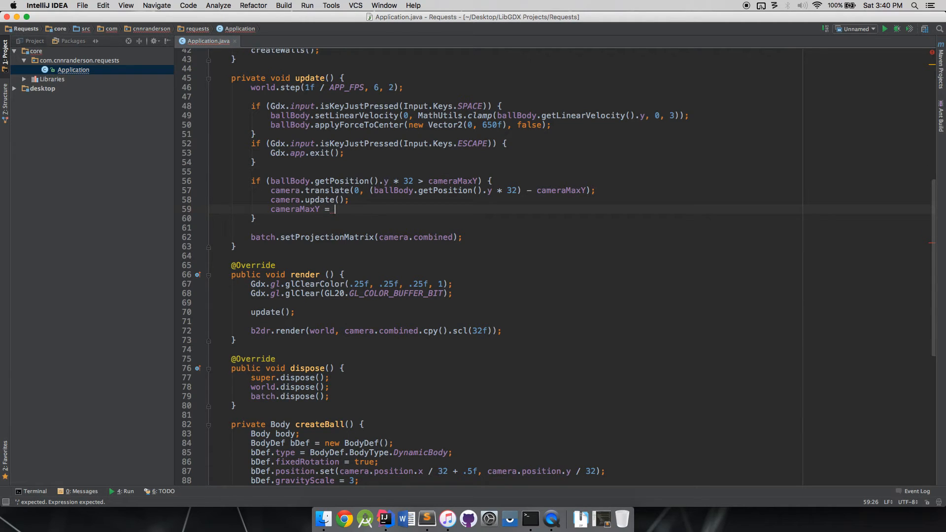
{"action": "type", "text": "camera.position.y;"}
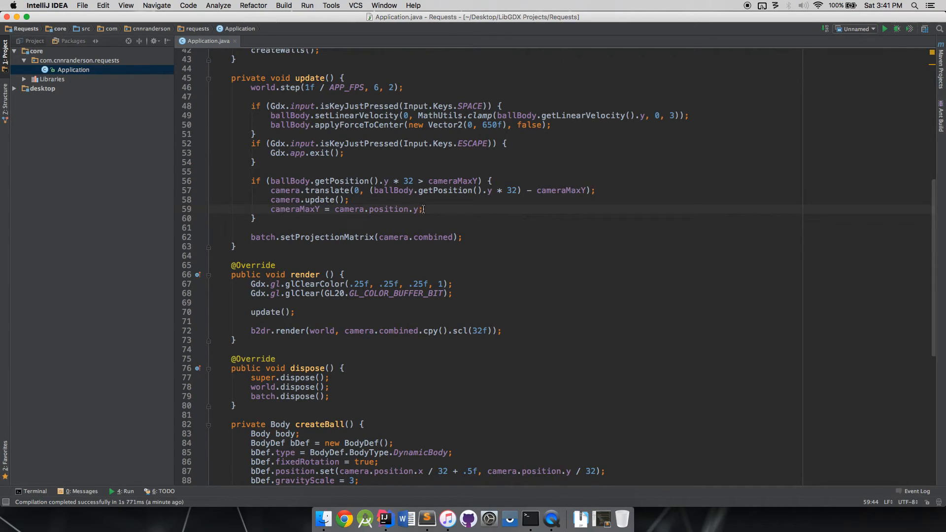
{"action": "left_click", "coordinate": [885, 28]}
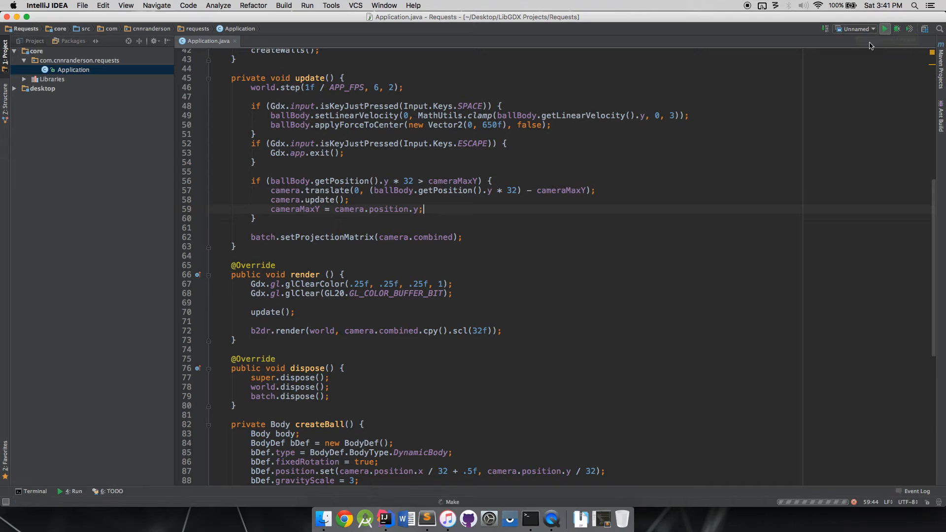
{"action": "left_click", "coordinate": [885, 29]}
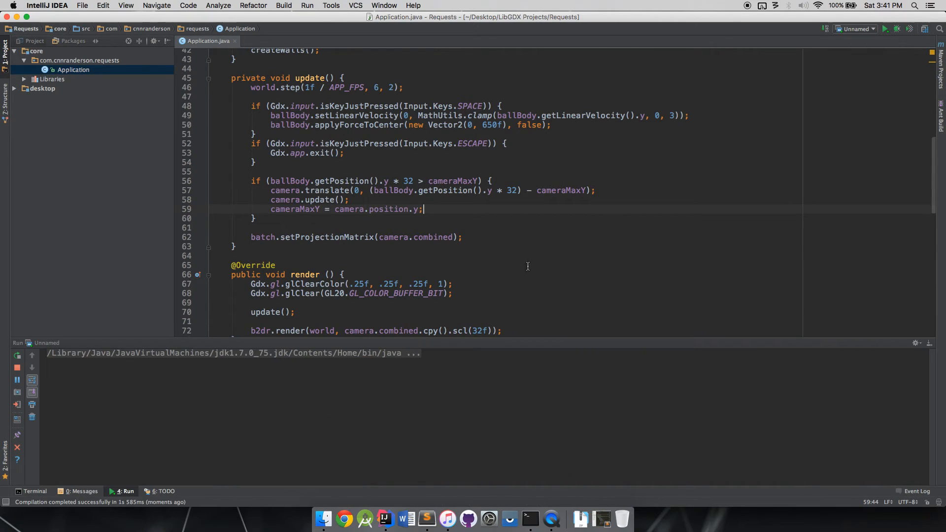
{"action": "left_click", "coordinate": [885, 28]}
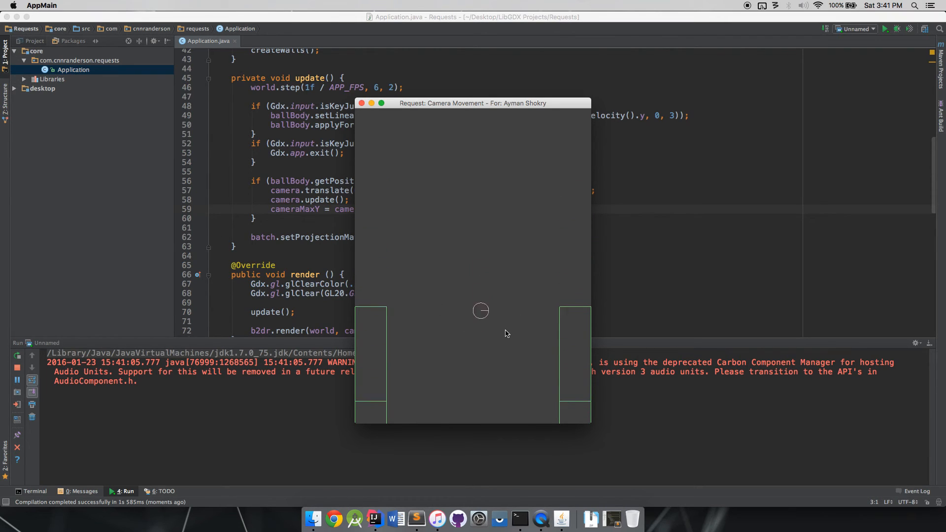
{"action": "mouse_move", "coordinate": [449, 320]}
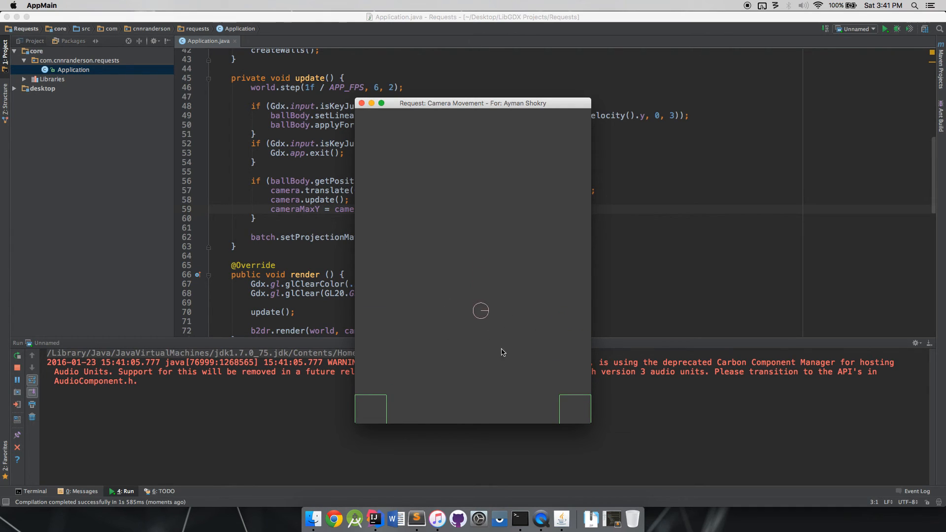
{"action": "left_click", "coordinate": [363, 102]}
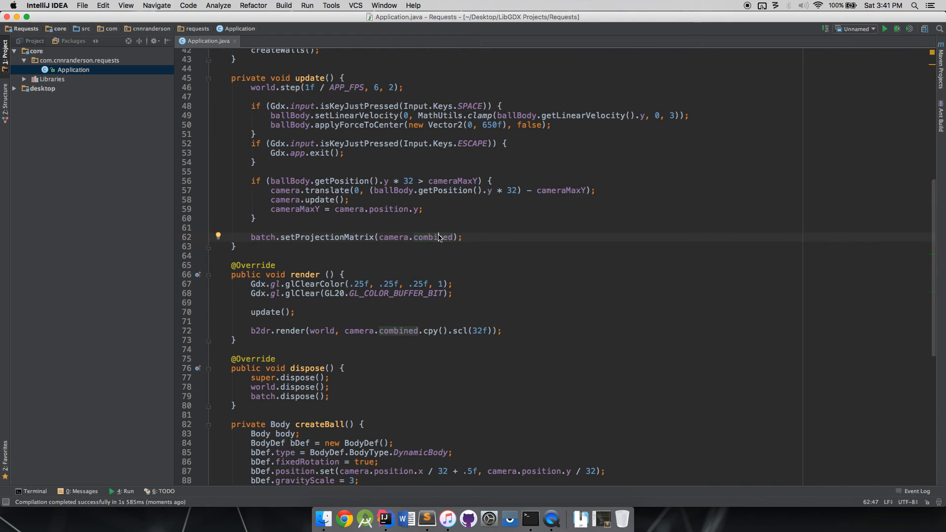
{"action": "mouse_move", "coordinate": [496, 285]}
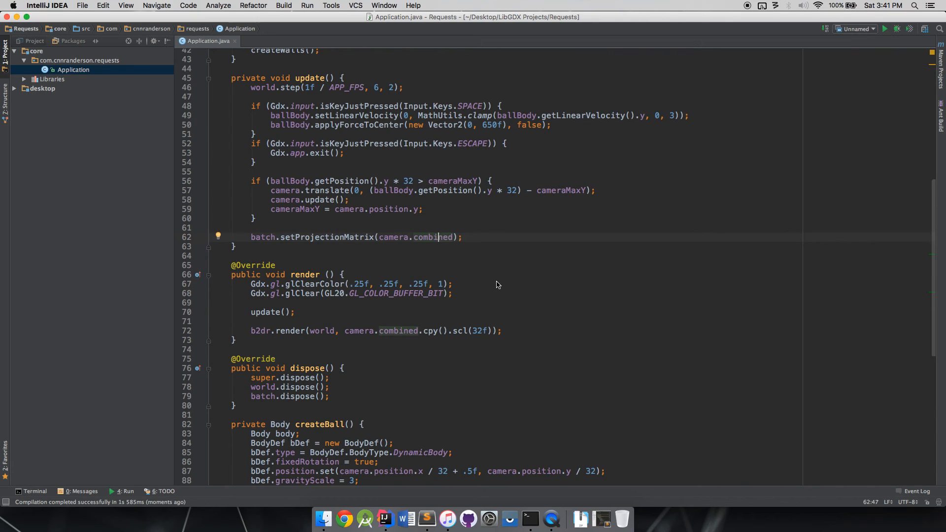
{"action": "mouse_move", "coordinate": [446, 225]}
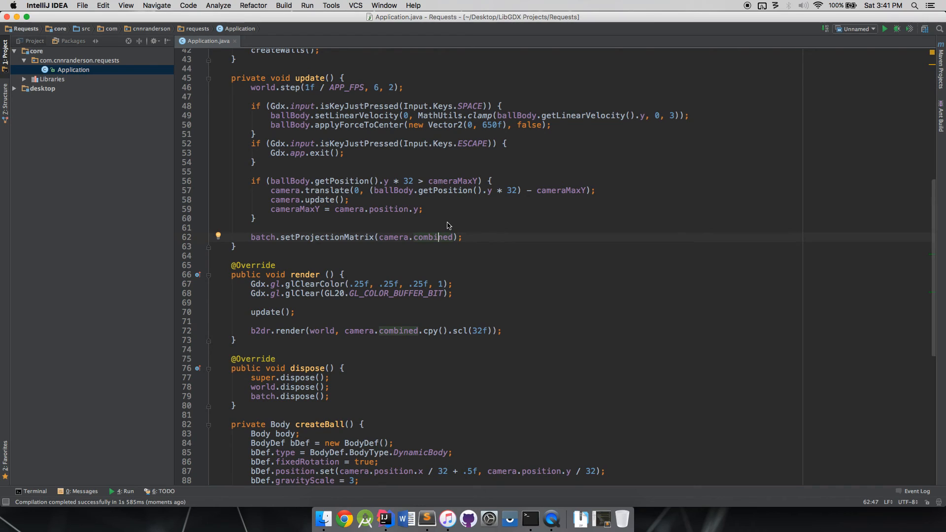
{"action": "mouse_move", "coordinate": [442, 213]}
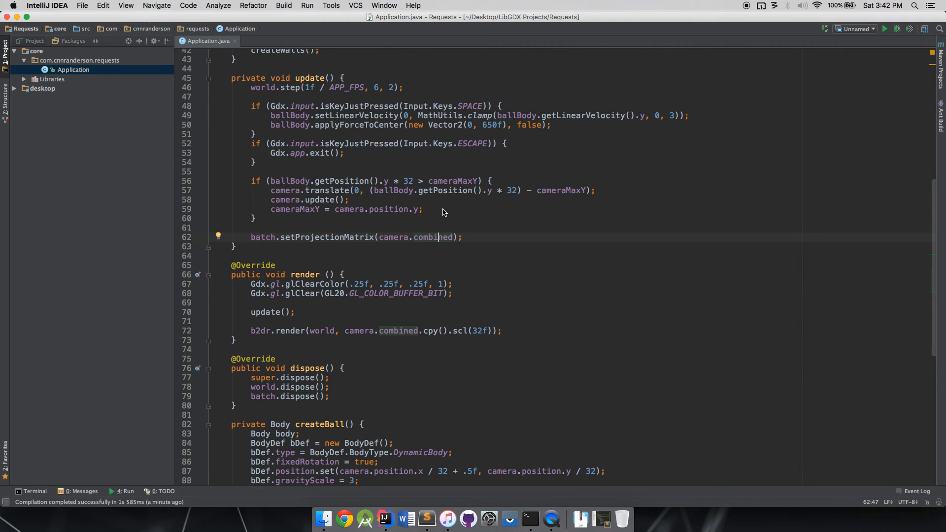
{"action": "mouse_move", "coordinate": [405, 209]}
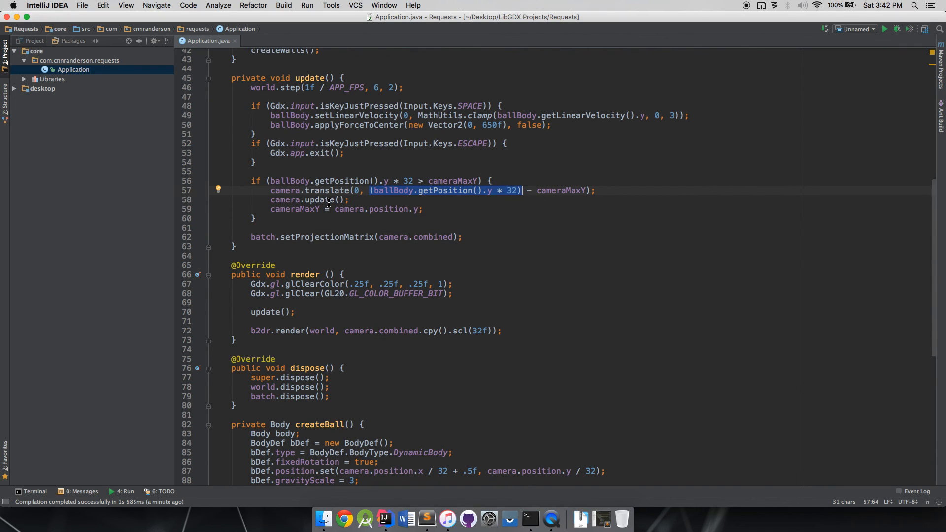
{"action": "mouse_move", "coordinate": [395, 209]}
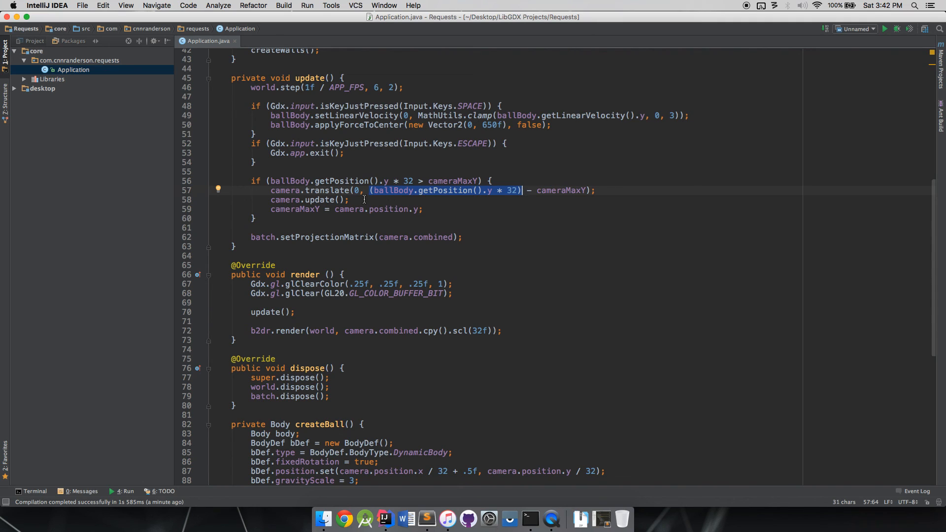
{"action": "left_click", "coordinate": [279, 180]}
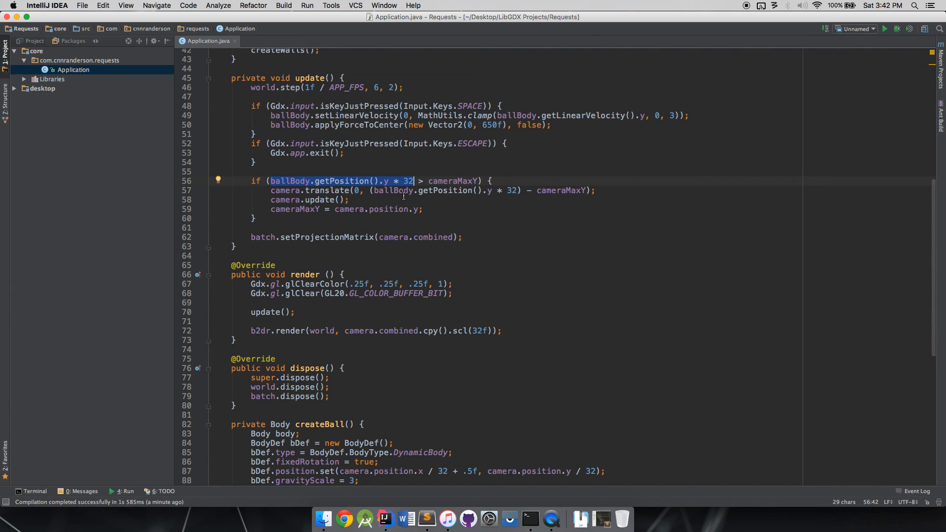
{"action": "mouse_move", "coordinate": [448, 180]}
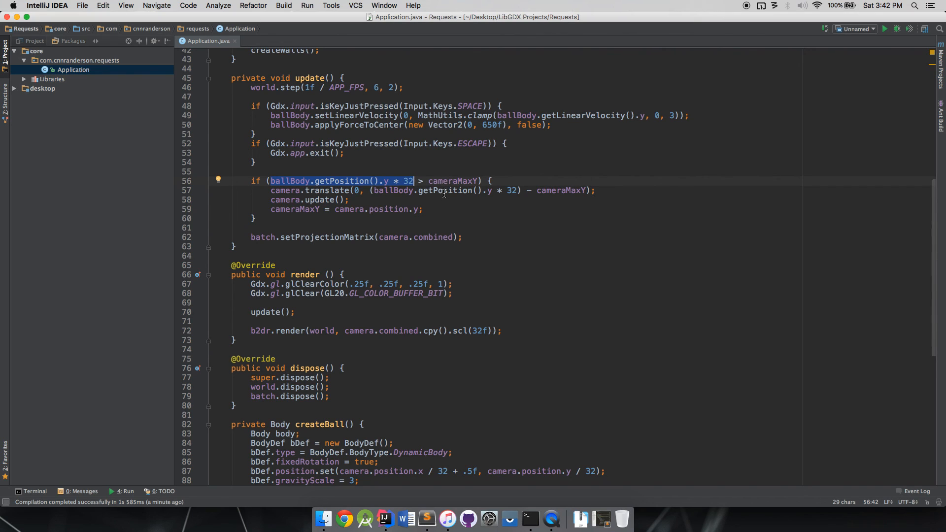
{"action": "left_click", "coordinate": [393, 209]}
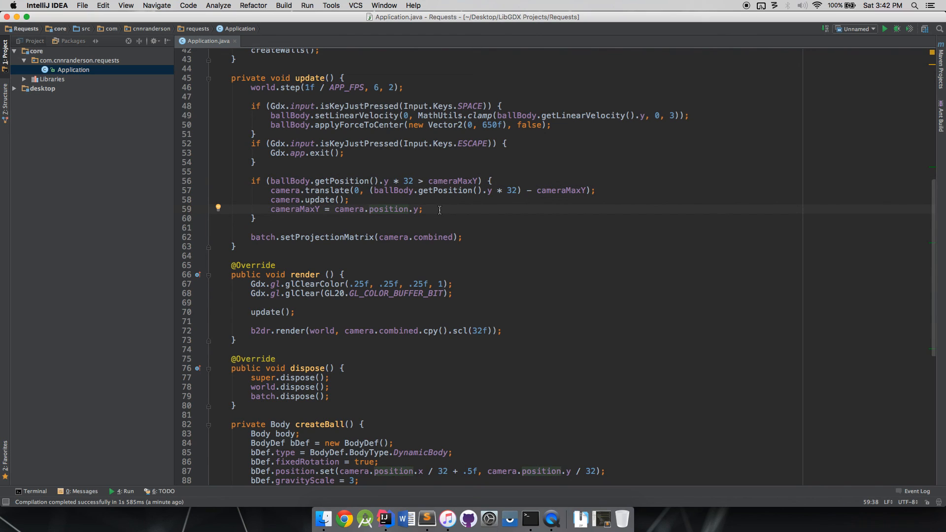
{"action": "mouse_move", "coordinate": [447, 217]}
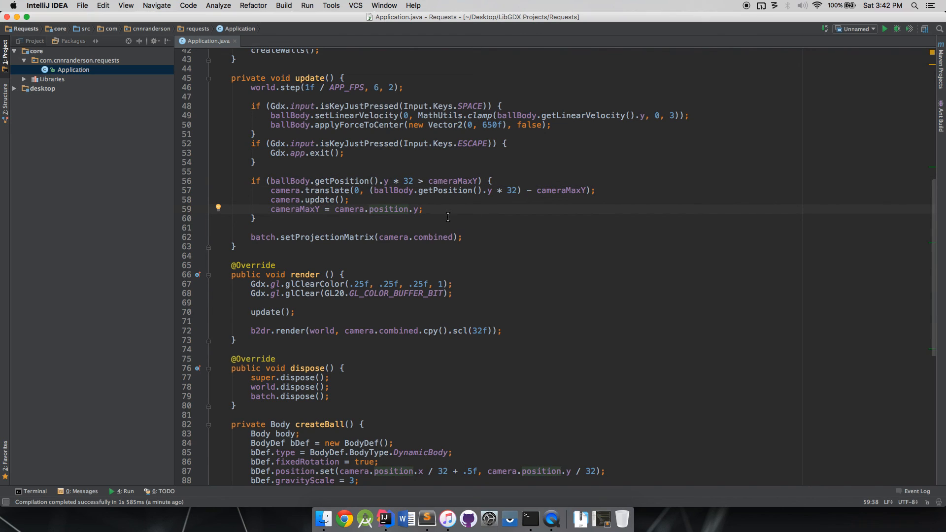